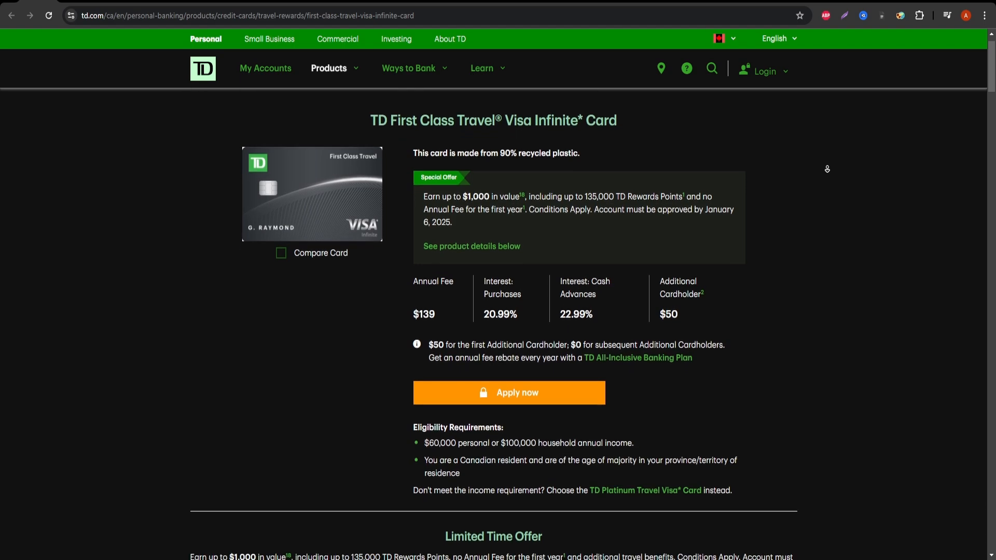
pyautogui.scroll(-3)
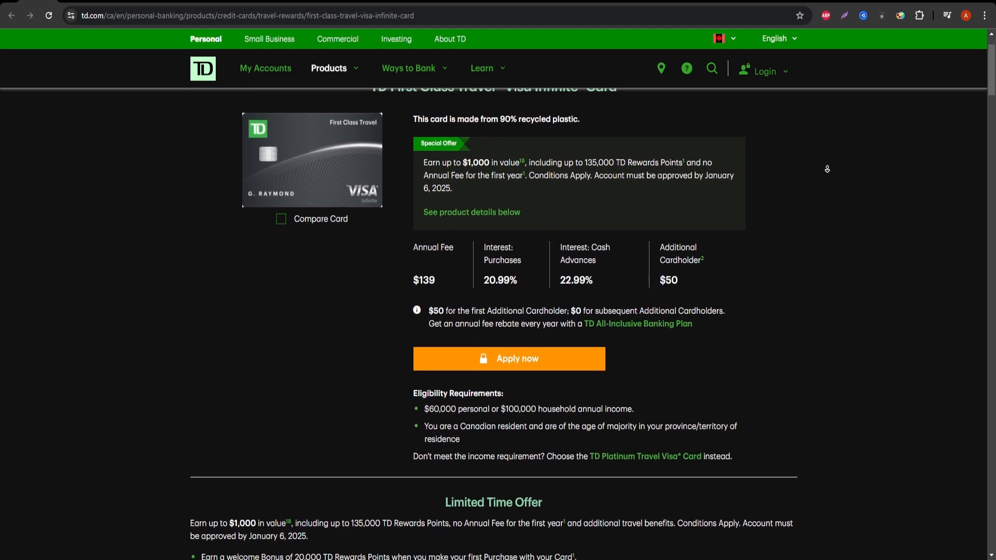
pyautogui.scroll(-3)
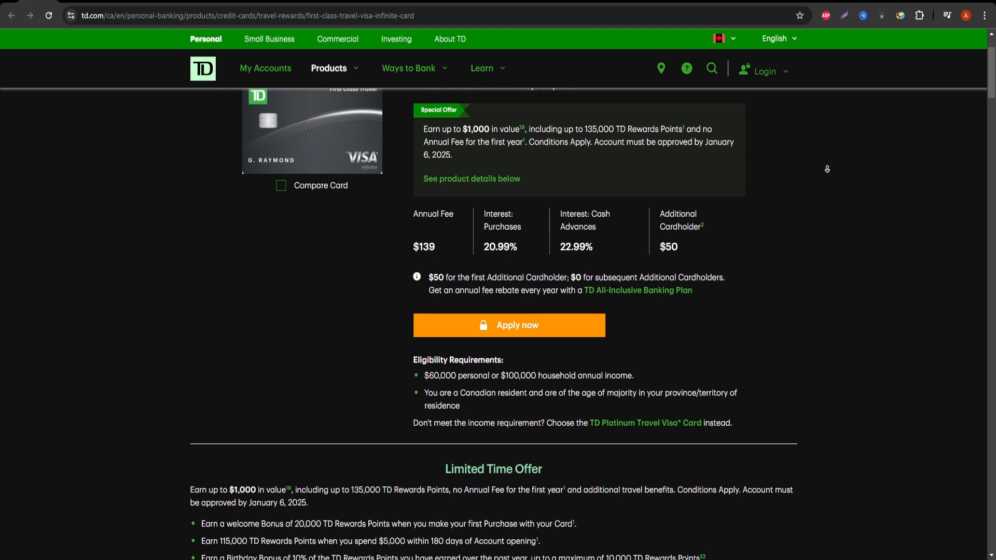
pyautogui.scroll(-3)
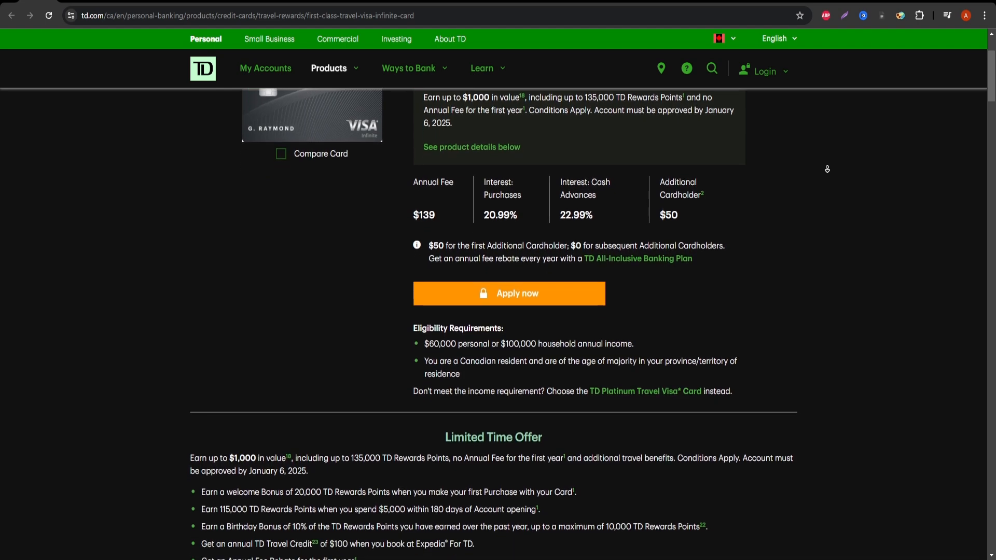
pyautogui.scroll(-3)
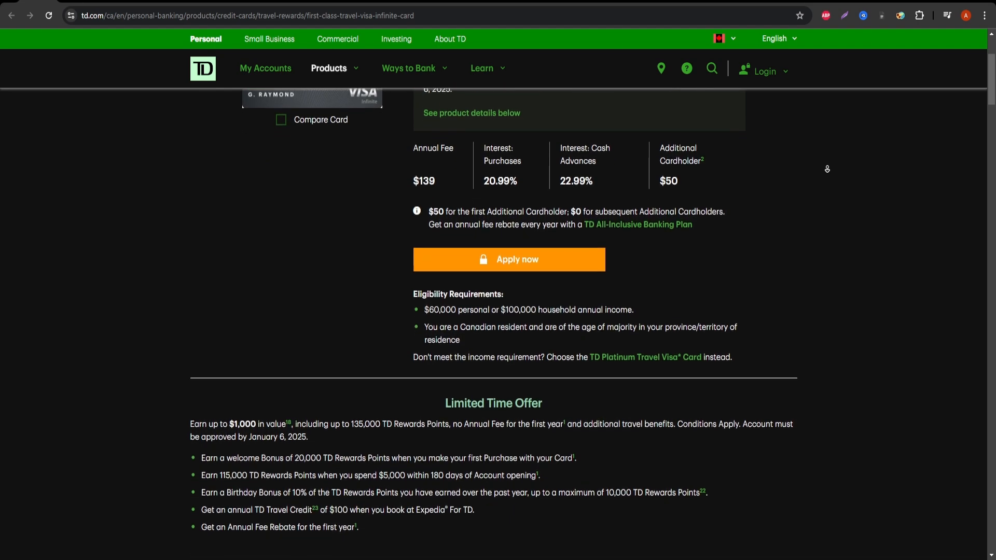
pyautogui.scroll(-3)
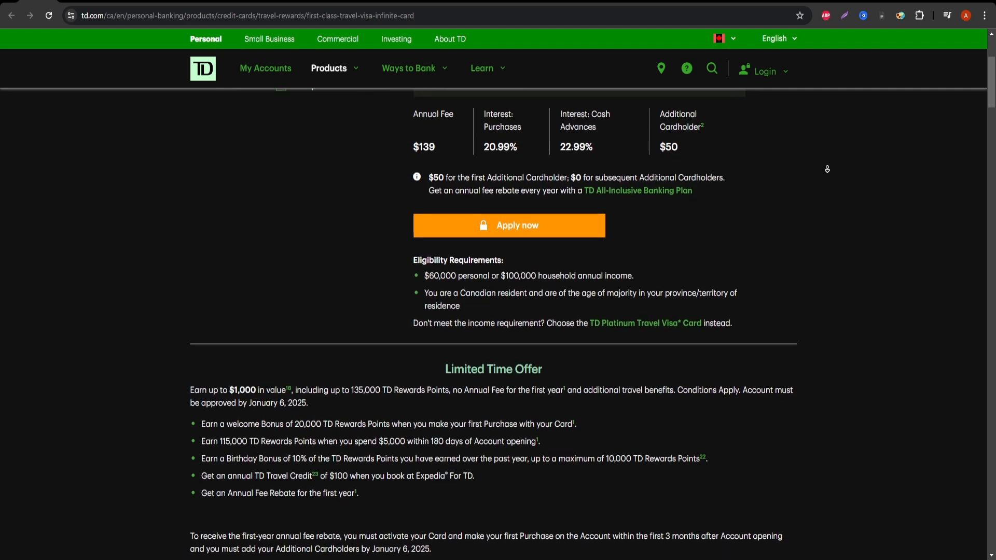
pyautogui.scroll(-3)
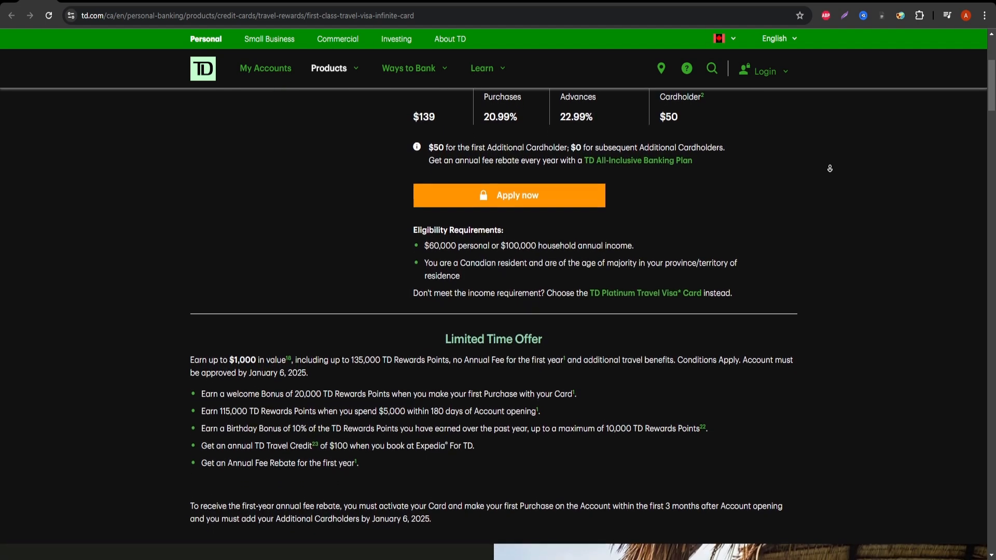
pyautogui.scroll(-3)
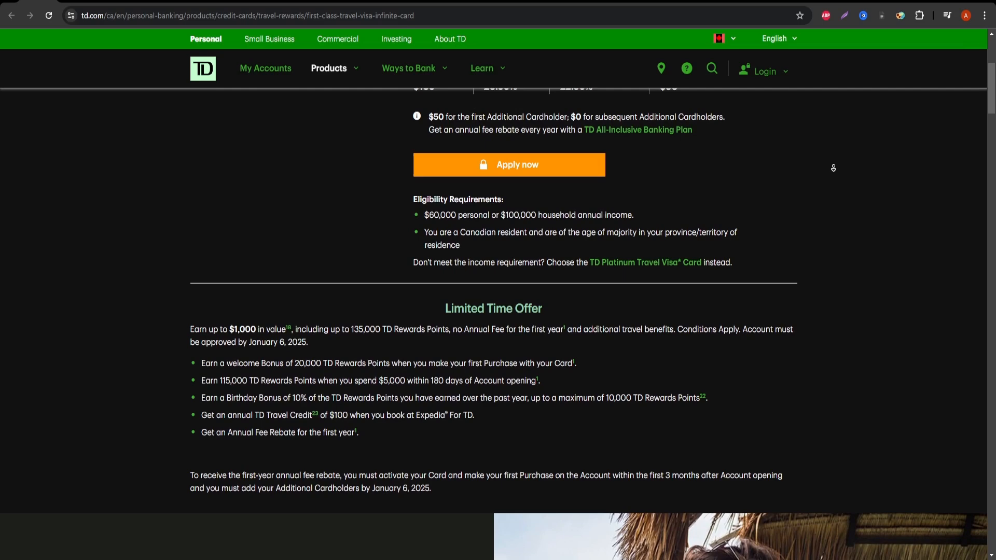
pyautogui.scroll(-3)
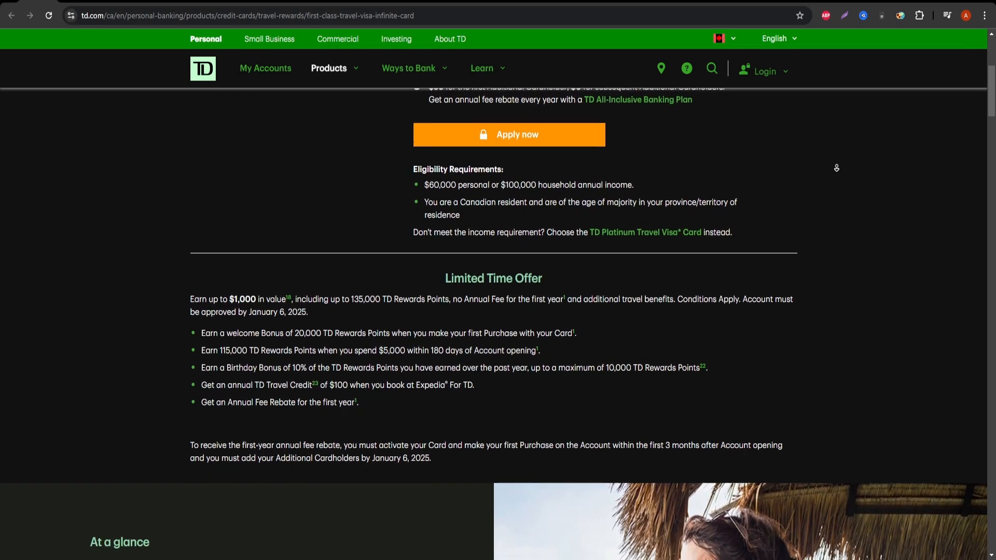
pyautogui.scroll(-3)
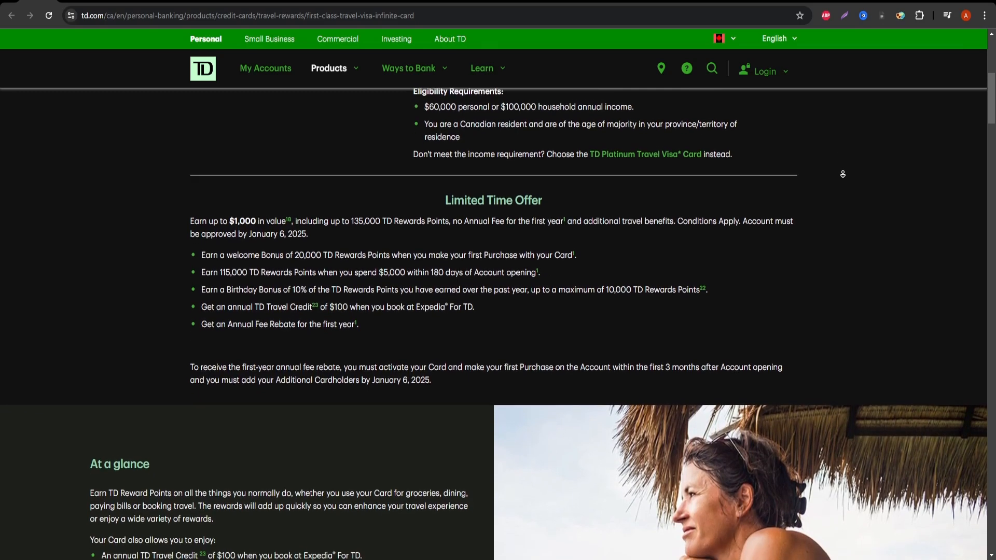
pyautogui.scroll(-3)
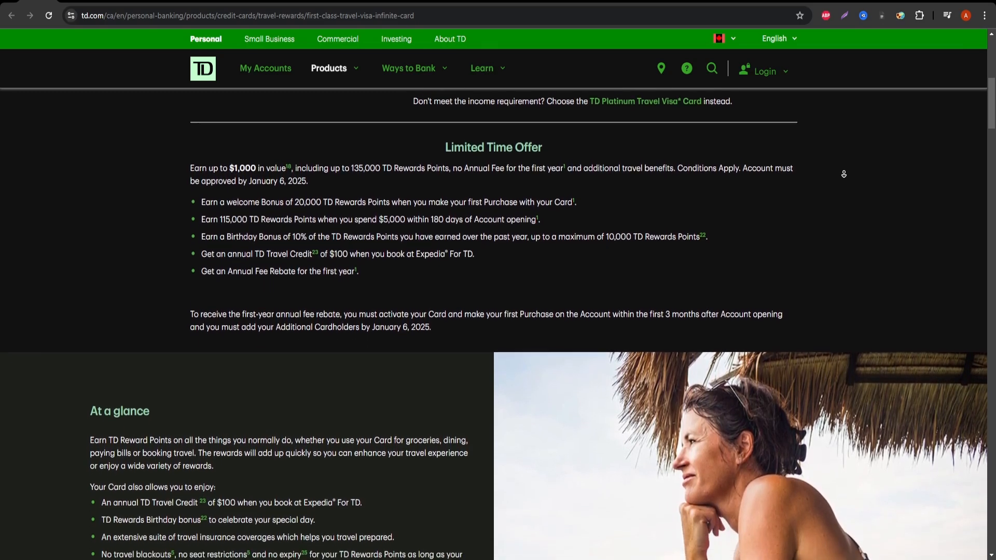
pyautogui.scroll(-3)
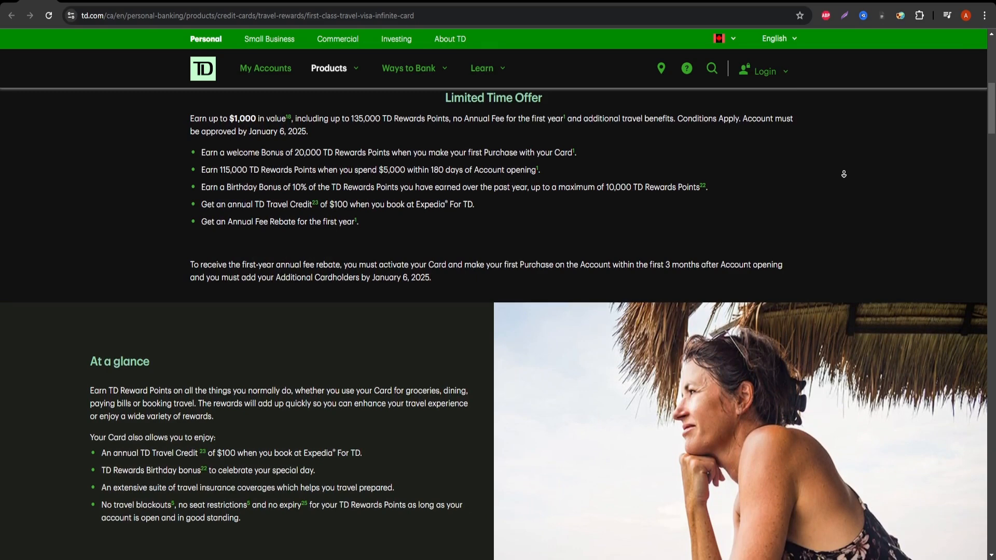
pyautogui.scroll(-3)
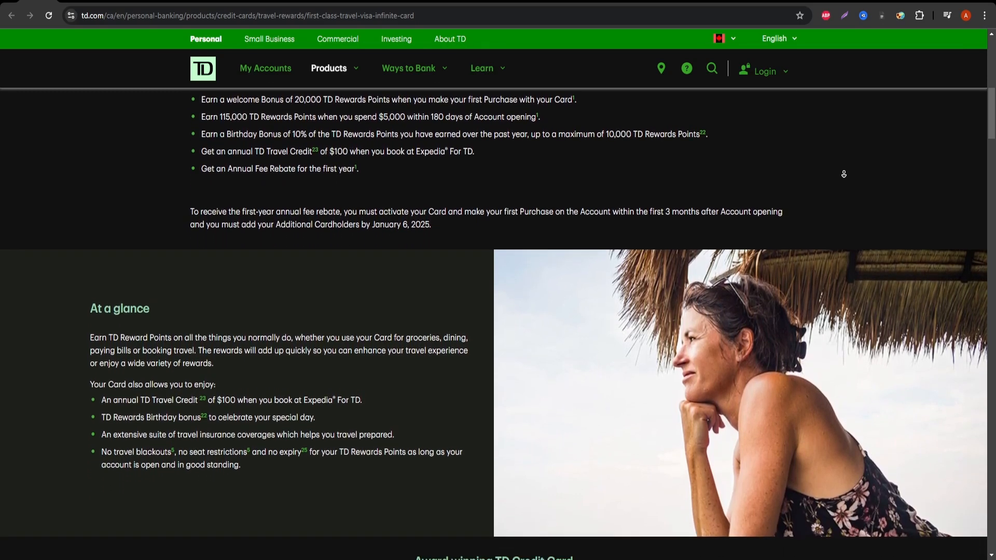
pyautogui.scroll(-3)
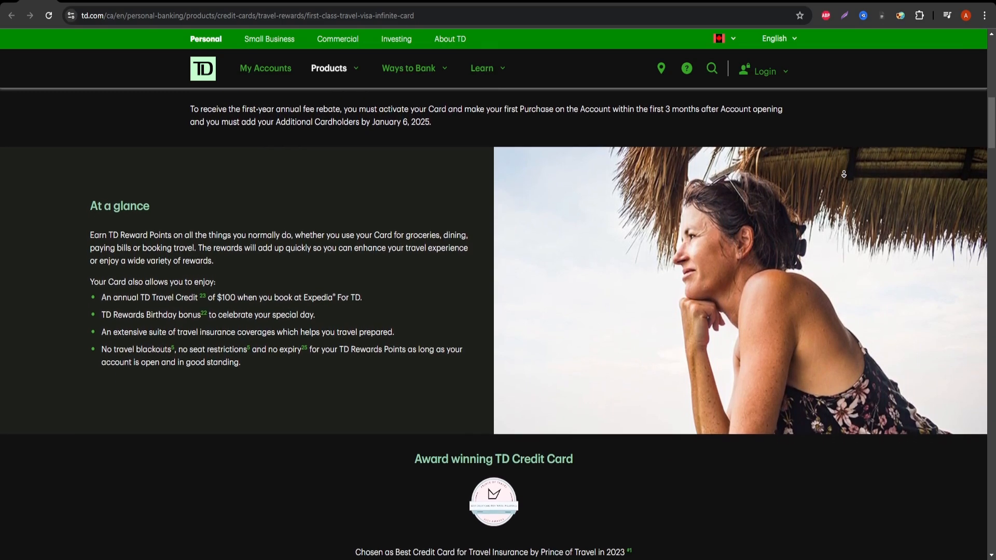
pyautogui.scroll(-3)
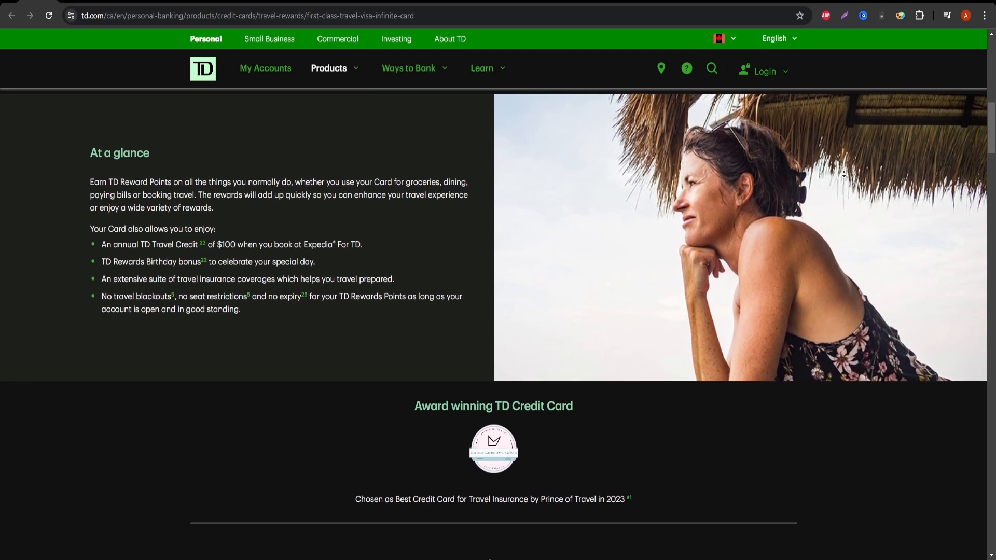
pyautogui.scroll(-3)
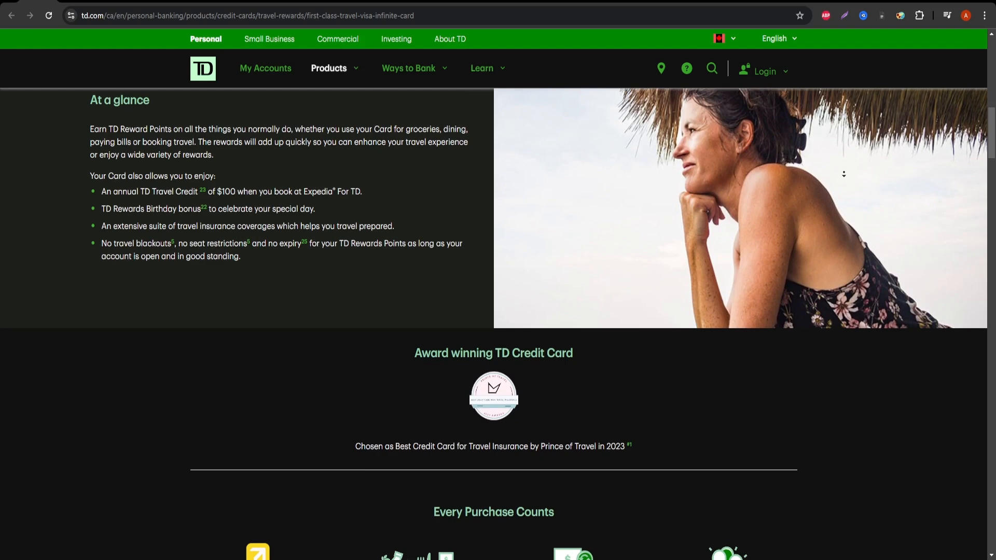
pyautogui.scroll(-3)
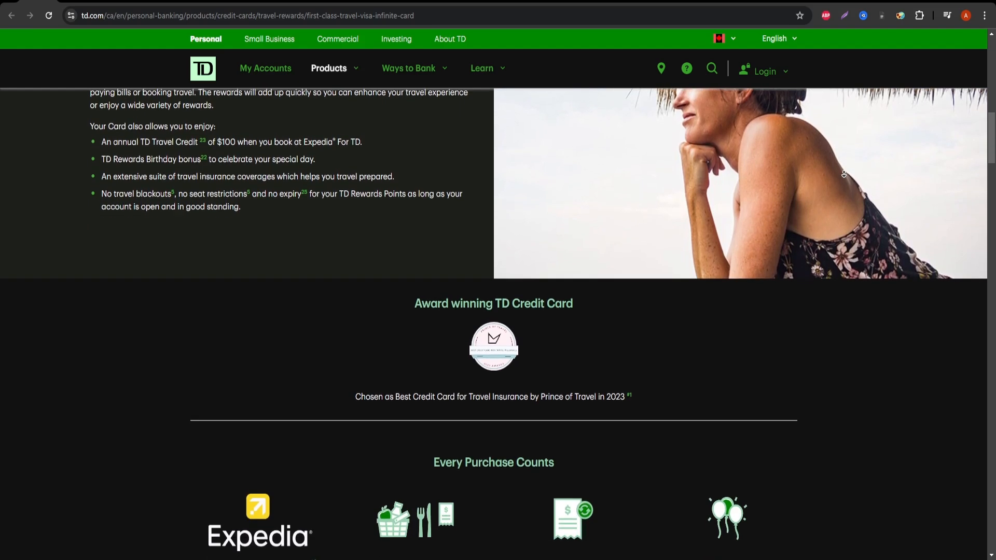
pyautogui.scroll(-3)
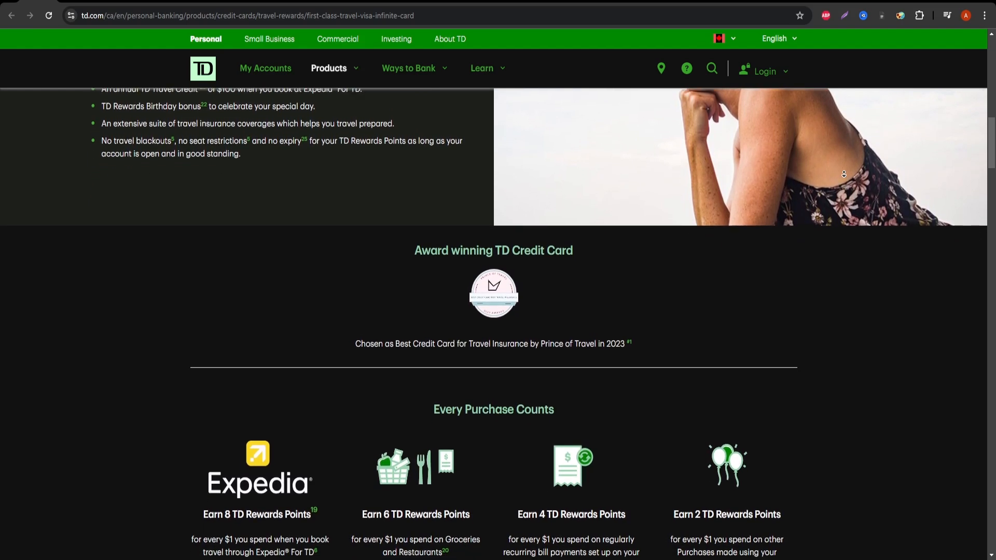
pyautogui.scroll(-3)
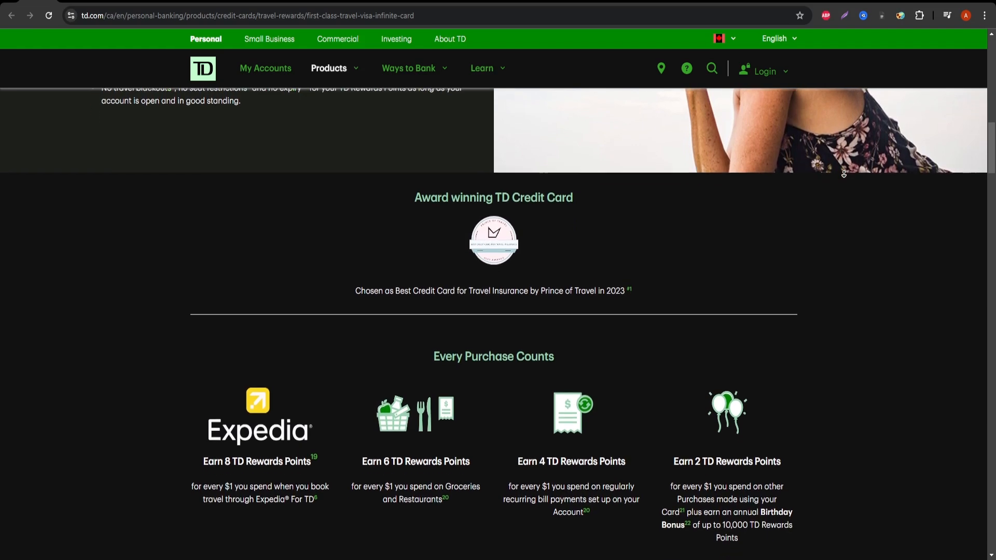
pyautogui.scroll(-3)
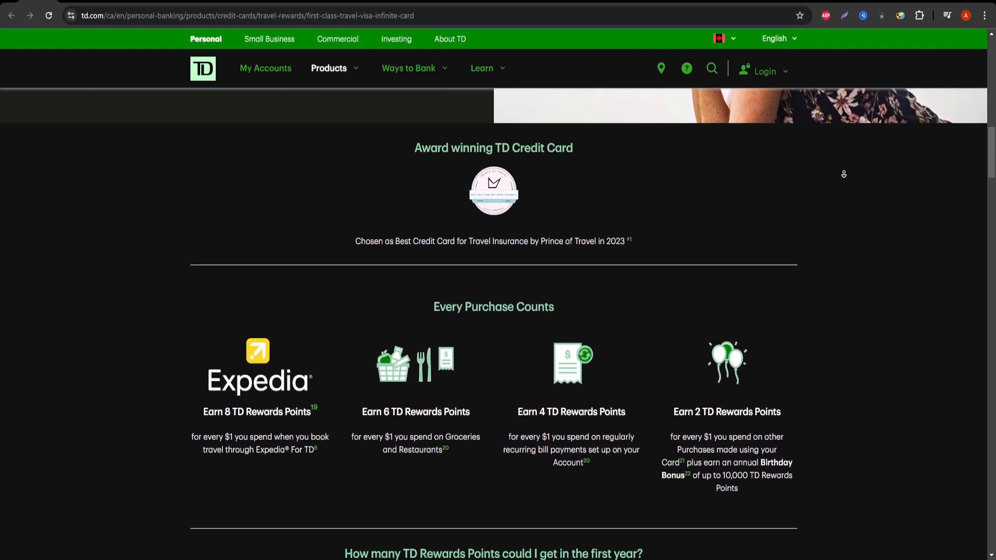
pyautogui.scroll(-3)
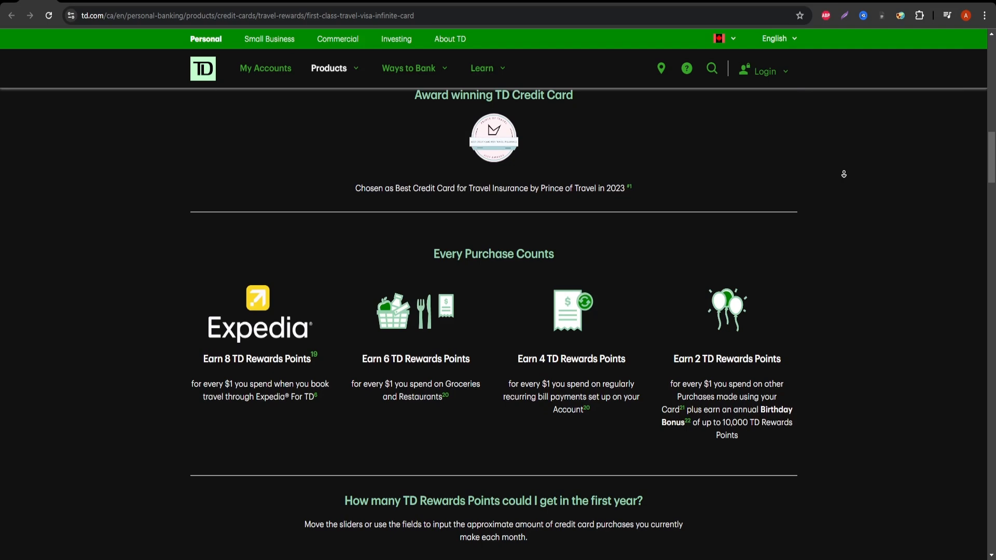
pyautogui.scroll(-3)
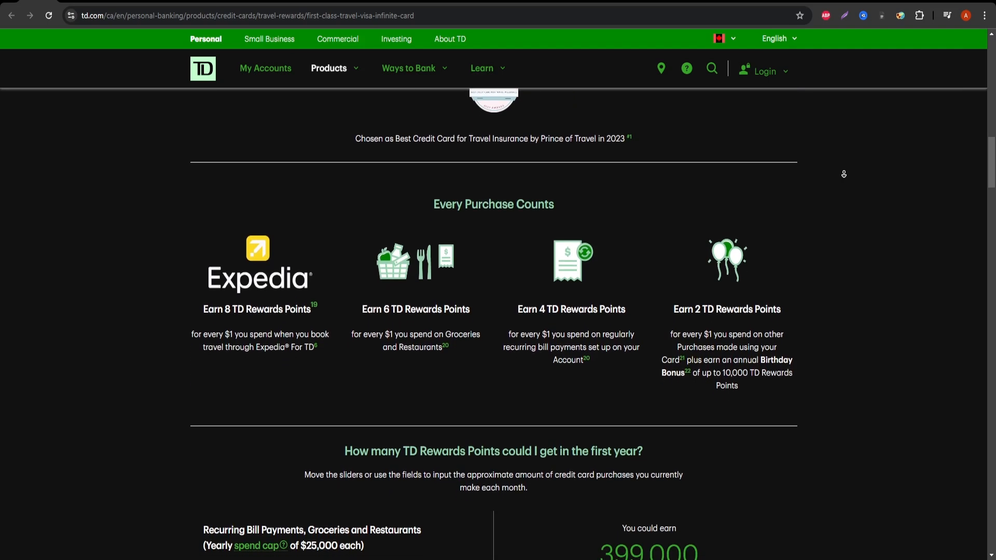
pyautogui.scroll(-3)
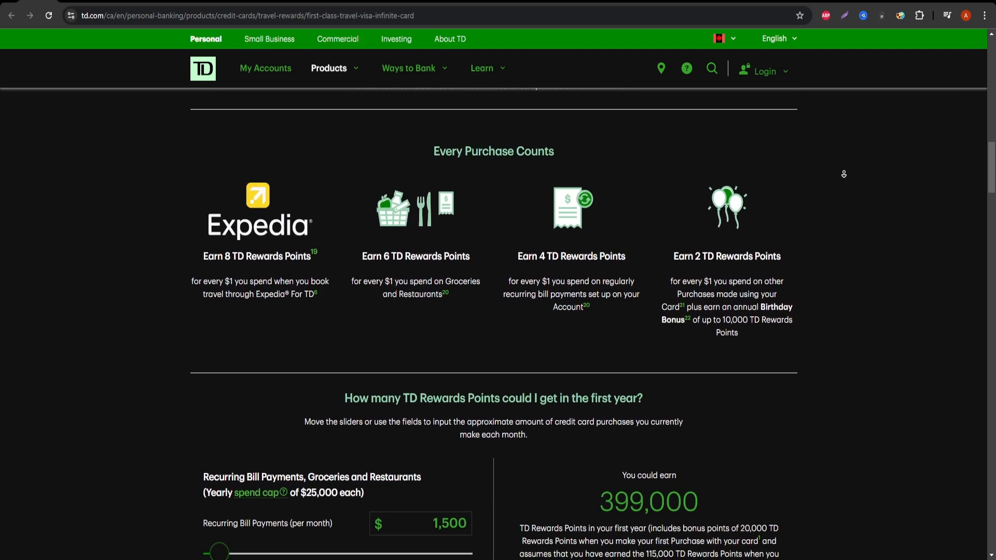
pyautogui.scroll(-3)
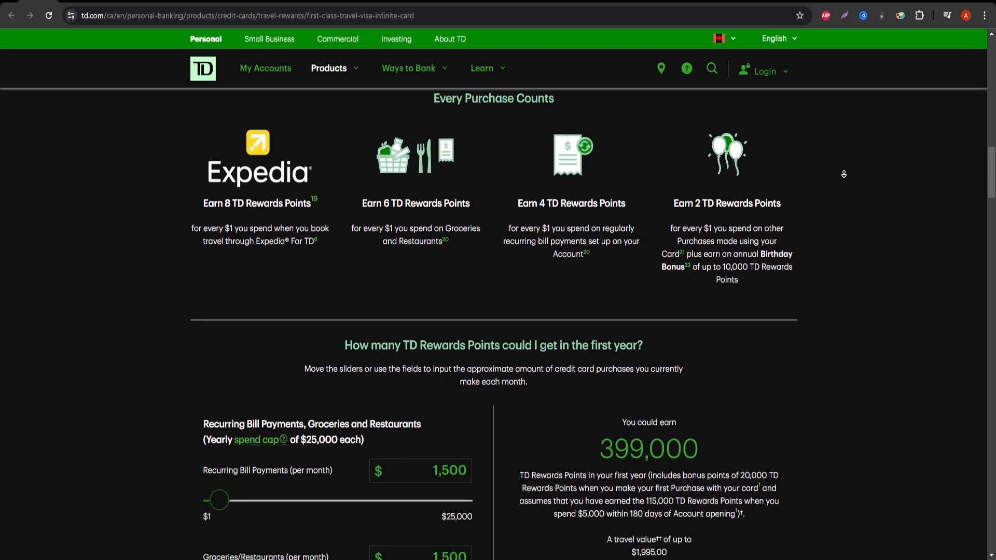
pyautogui.scroll(-3)
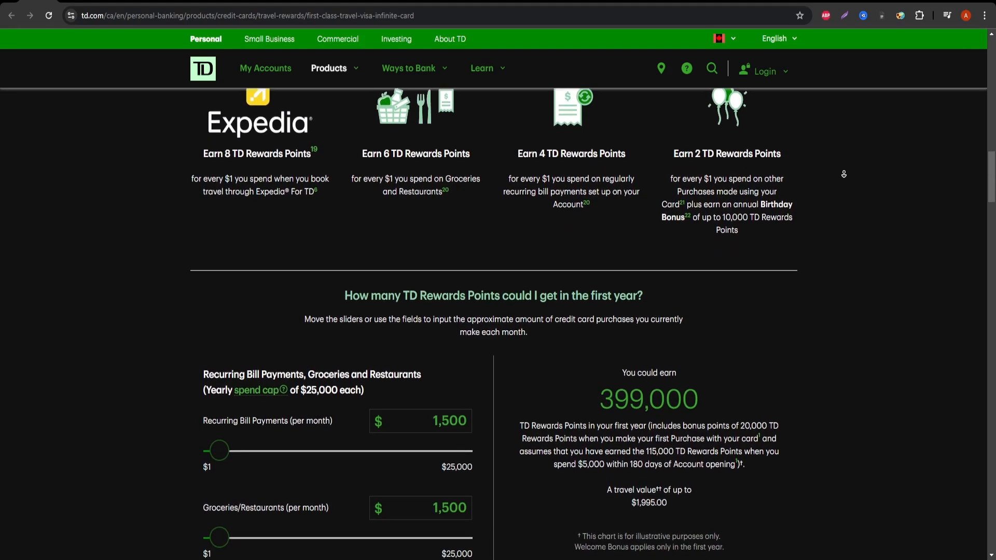
pyautogui.scroll(-3)
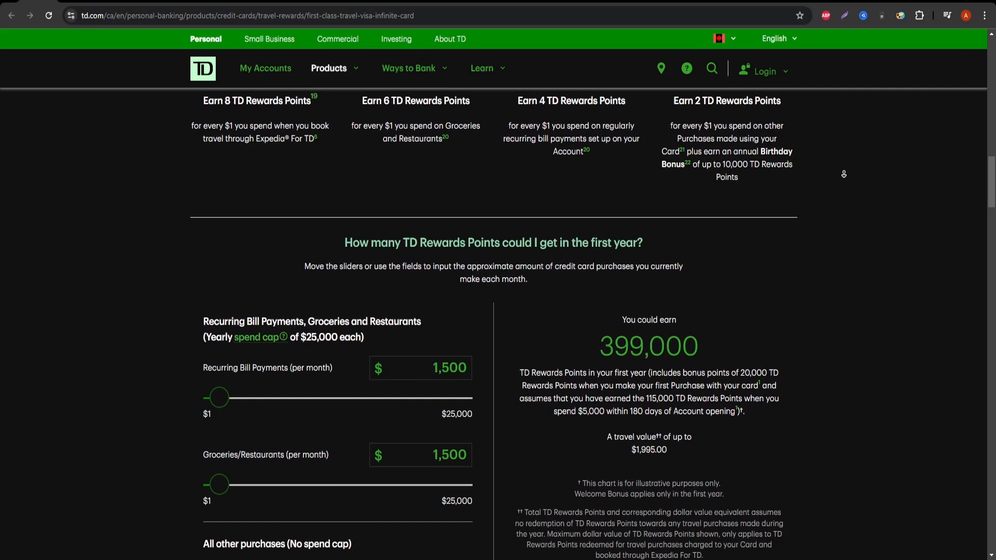
pyautogui.scroll(-3)
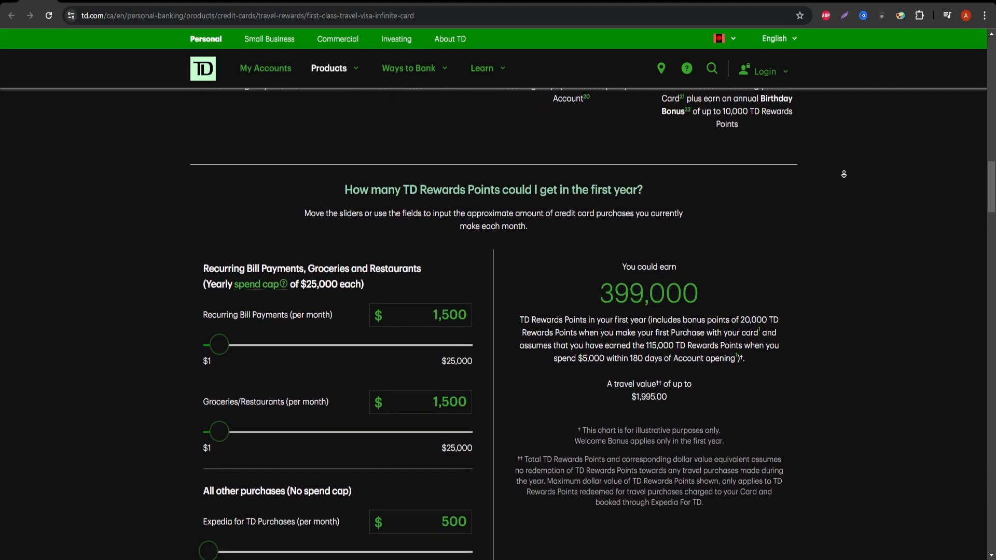
pyautogui.scroll(-3)
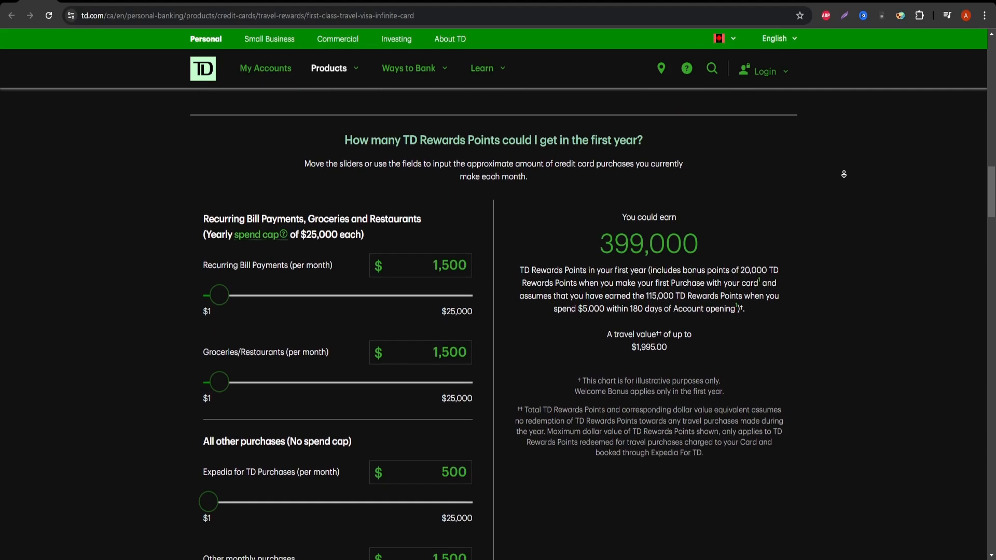
pyautogui.scroll(-3)
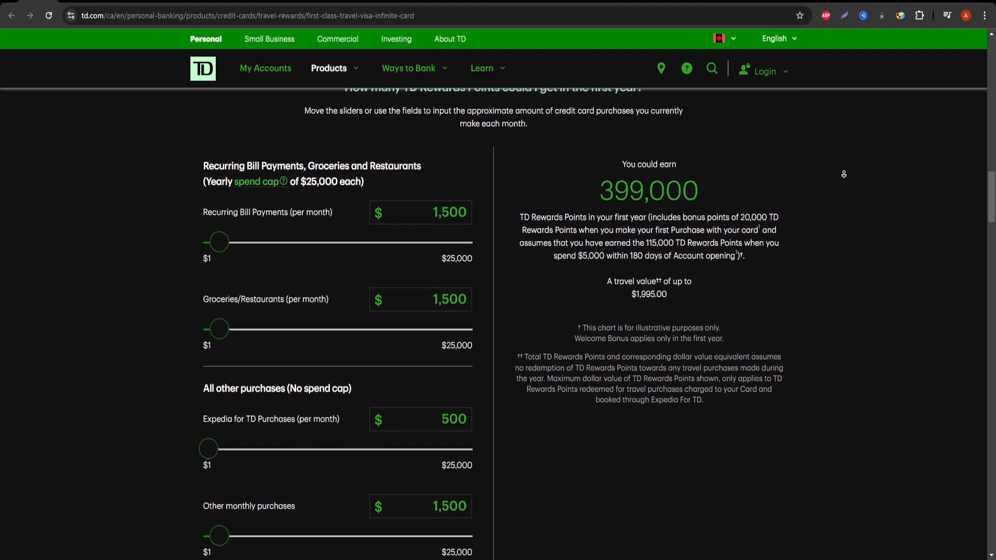
pyautogui.scroll(-3)
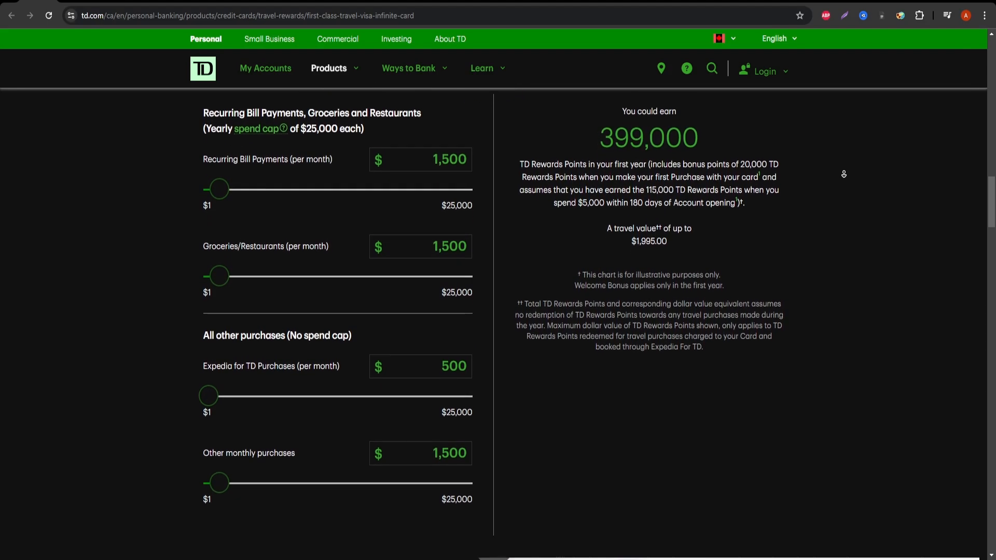
pyautogui.scroll(-3)
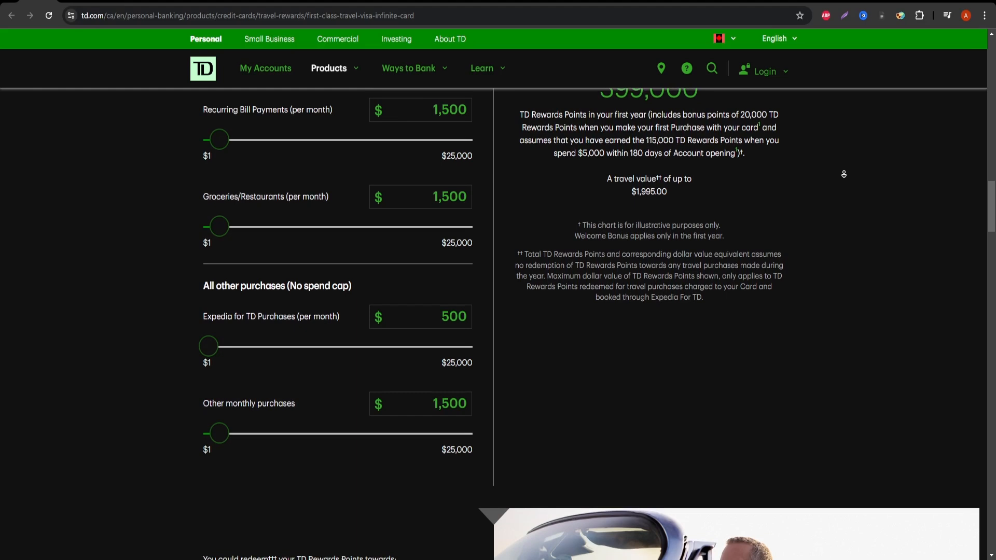
pyautogui.scroll(-3)
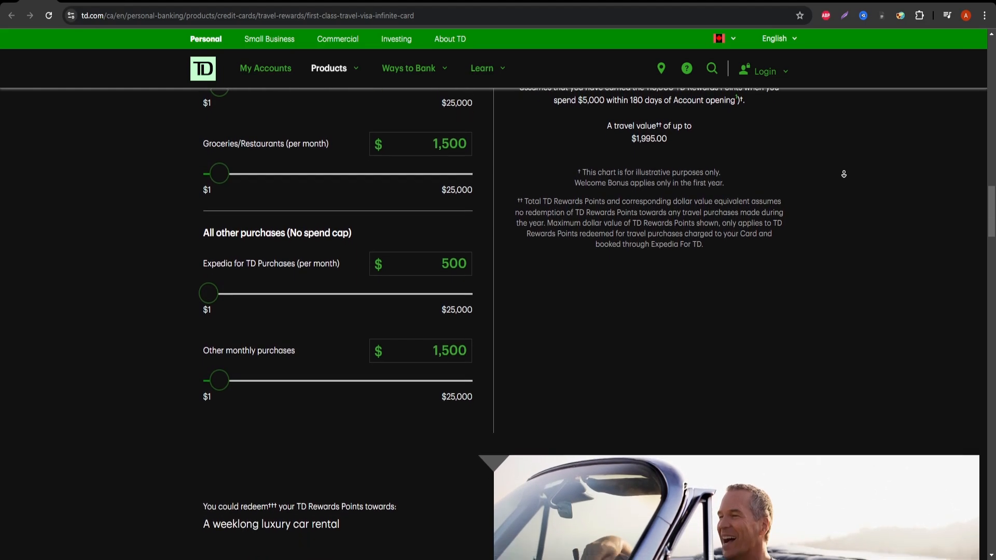
pyautogui.scroll(-3)
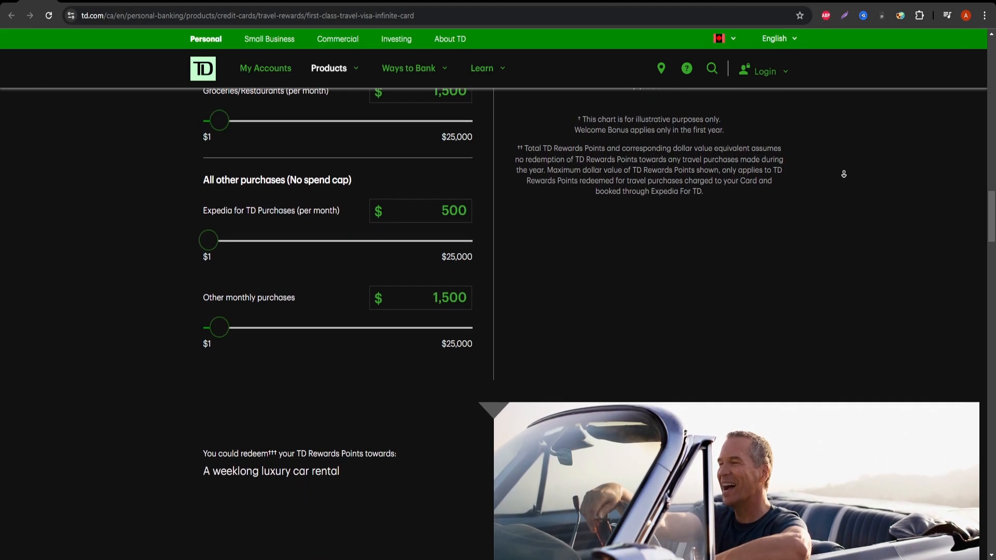
pyautogui.scroll(-3)
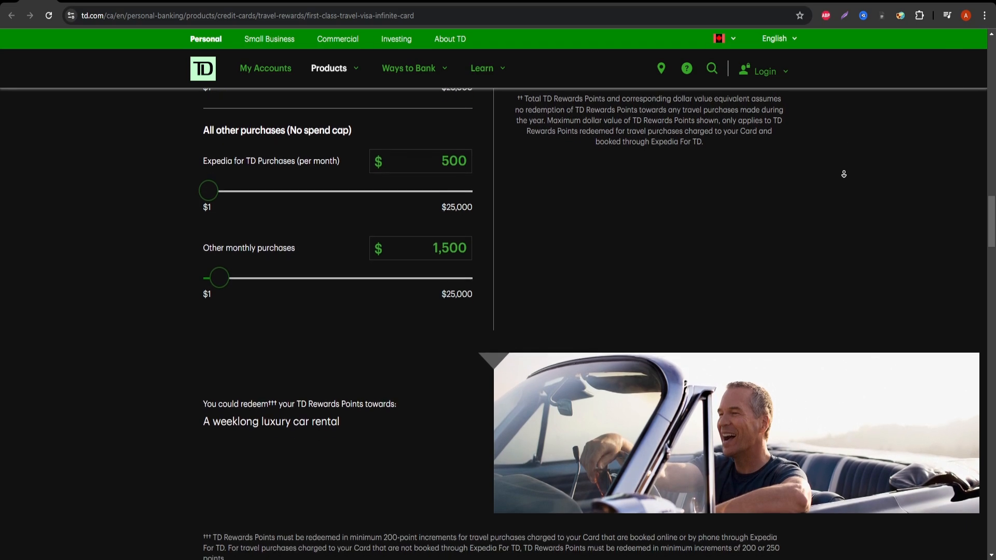
pyautogui.scroll(-3)
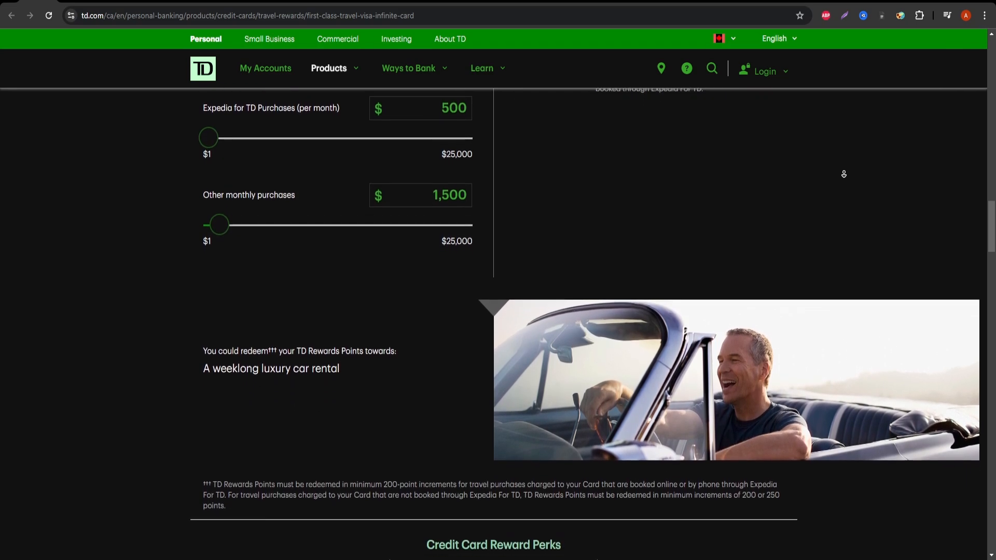
pyautogui.scroll(-3)
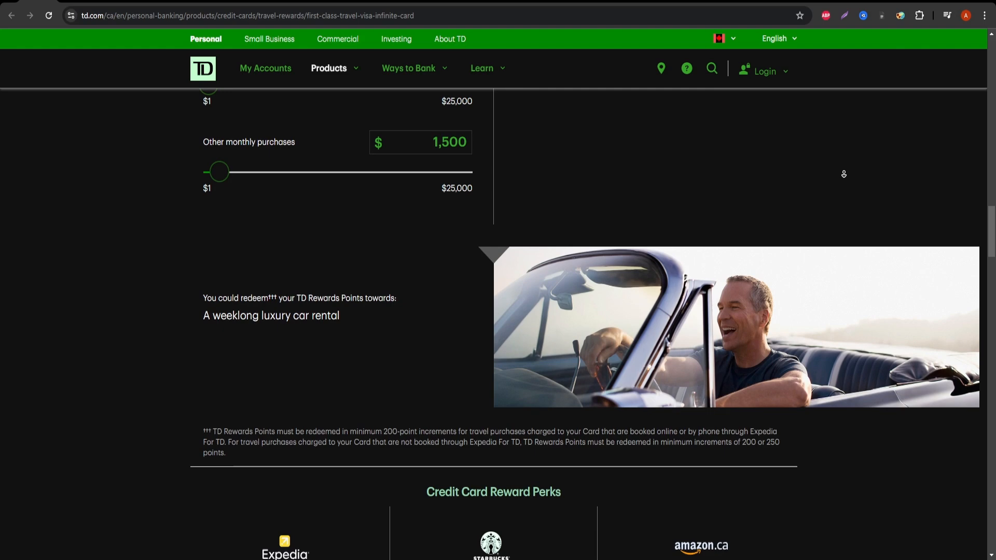
pyautogui.scroll(-3)
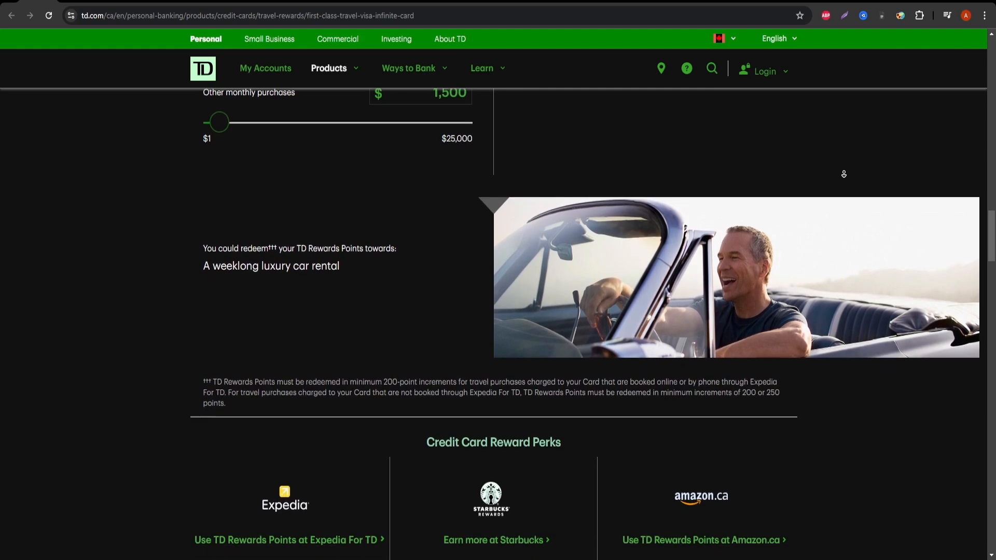
pyautogui.scroll(-3)
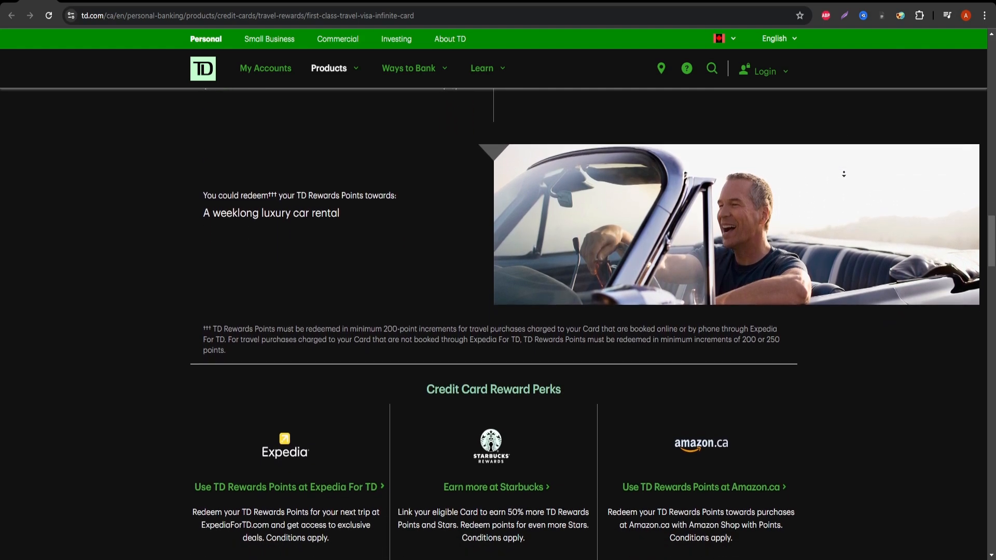
pyautogui.scroll(-3)
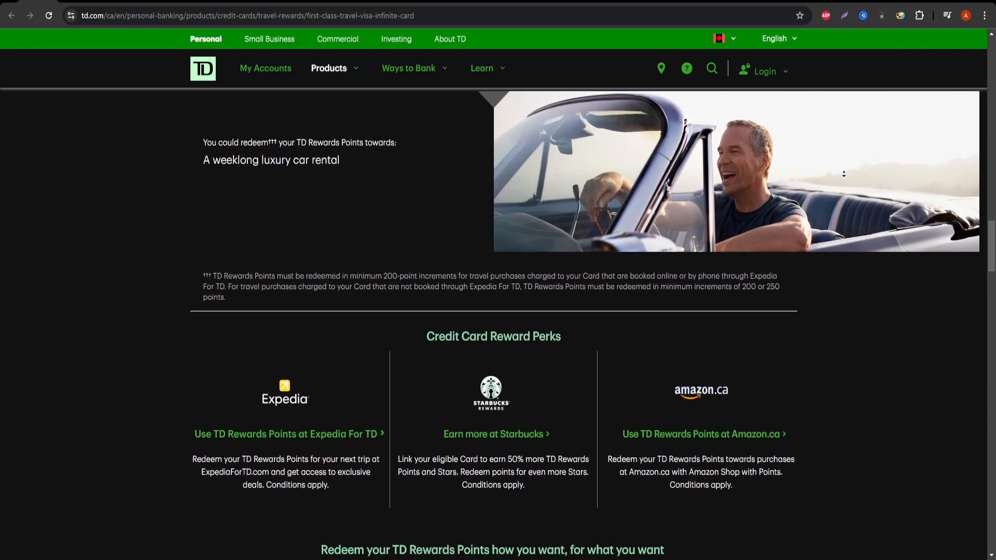
pyautogui.scroll(-3)
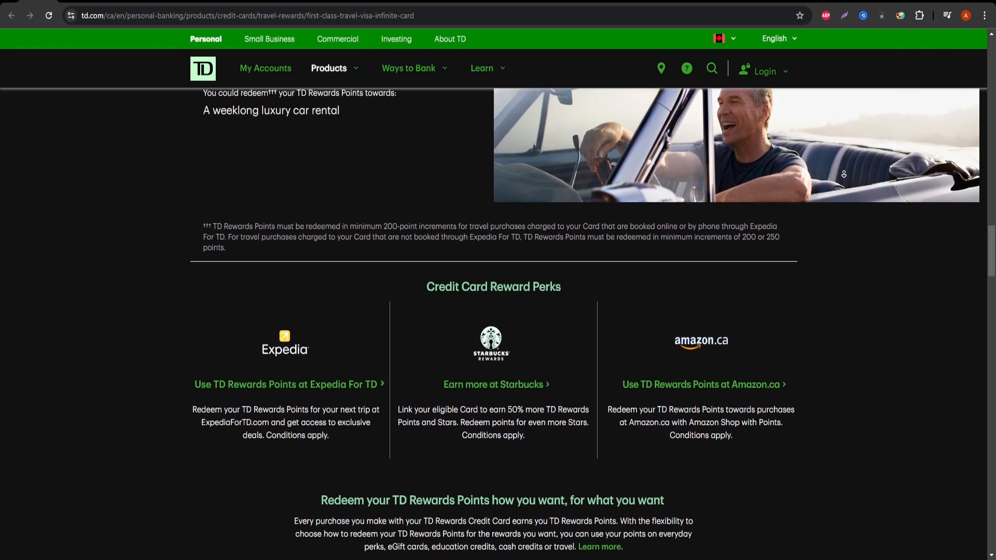
pyautogui.scroll(-3)
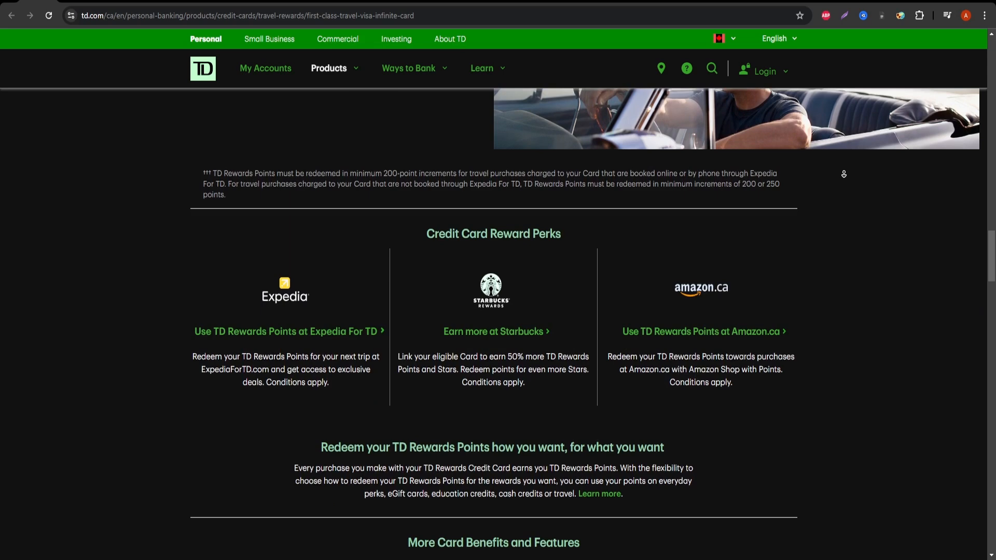
pyautogui.scroll(-3)
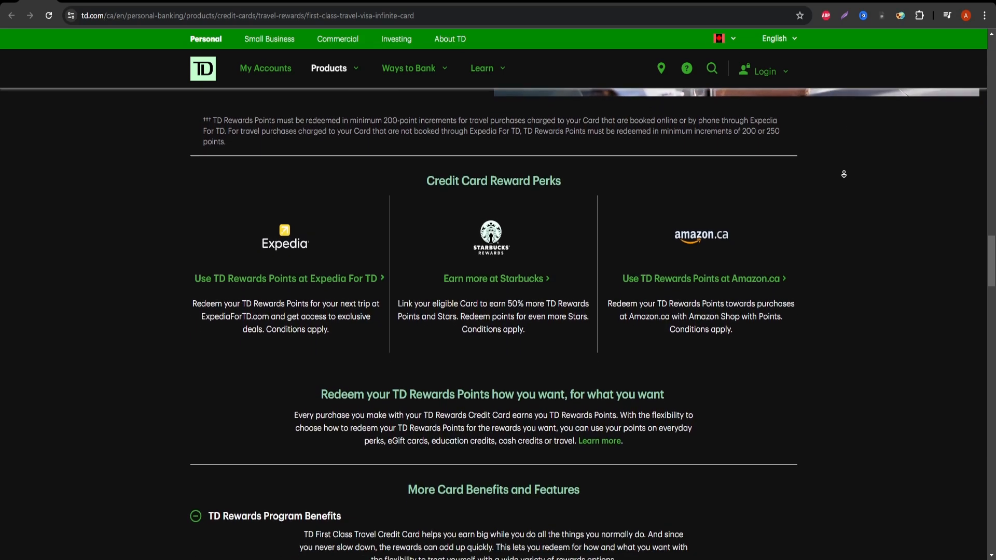
pyautogui.scroll(-3)
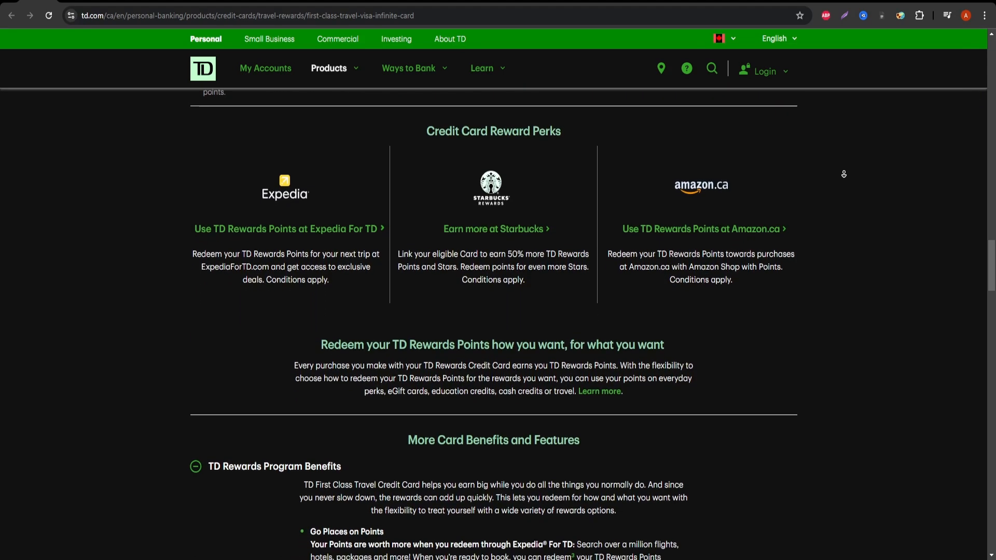
pyautogui.scroll(-3)
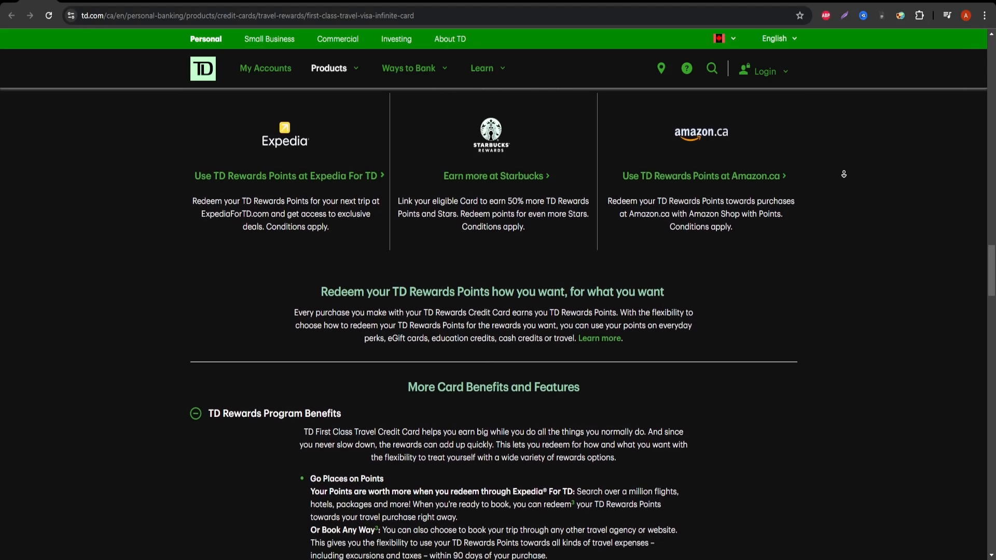
pyautogui.scroll(-3)
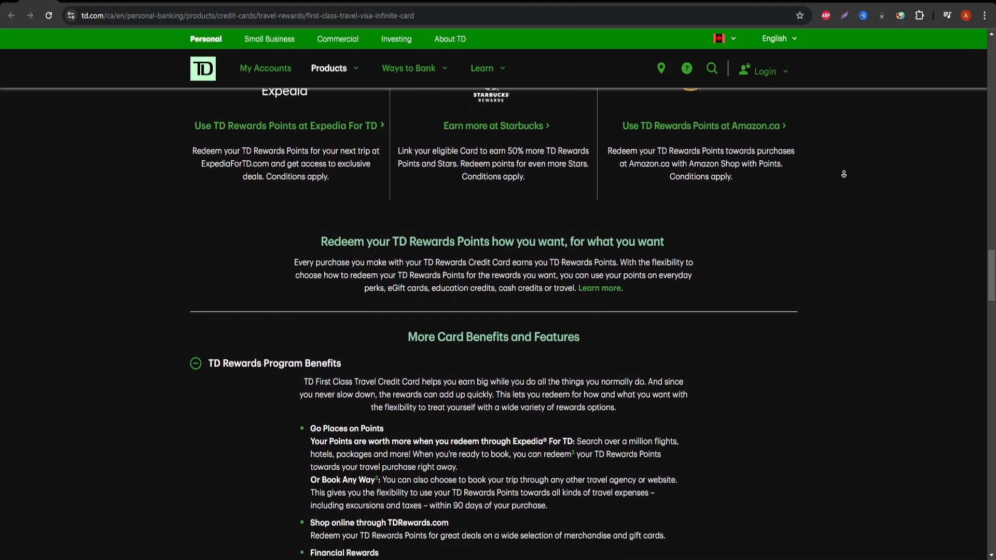
pyautogui.scroll(-3)
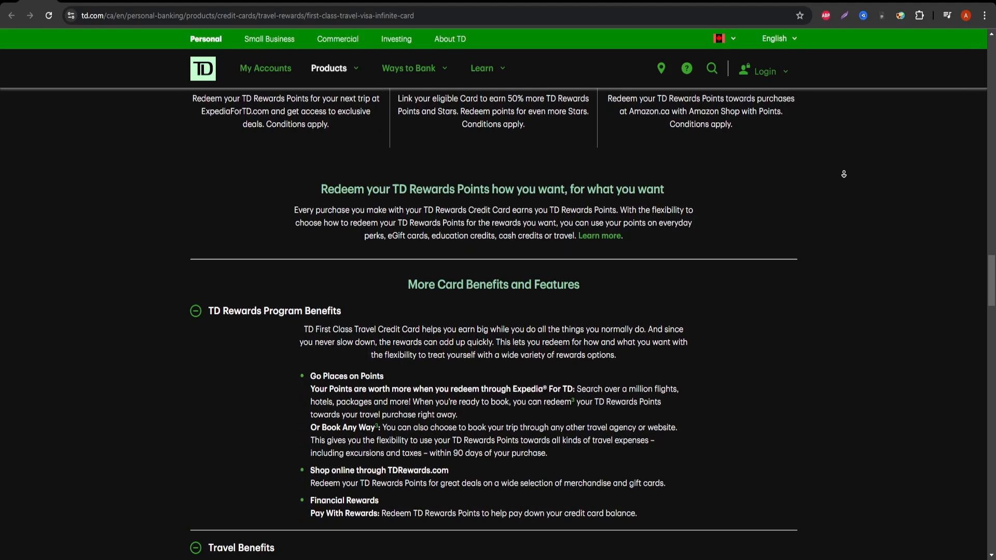
pyautogui.scroll(-3)
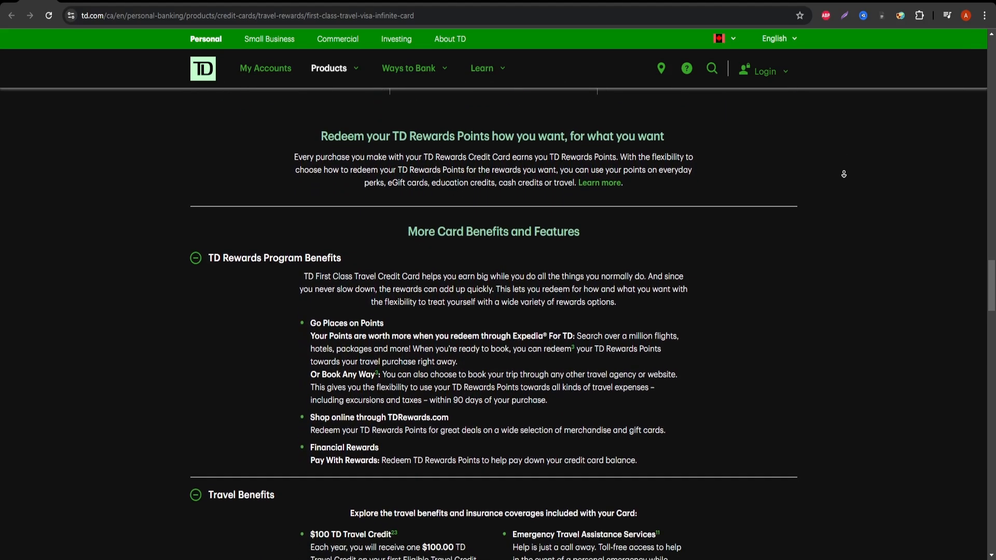
pyautogui.scroll(-3)
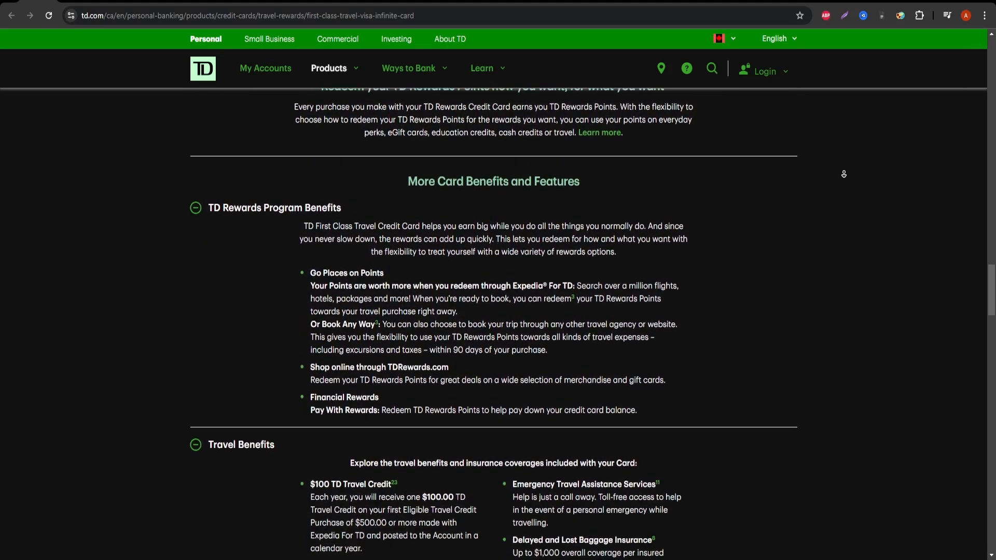
pyautogui.scroll(-3)
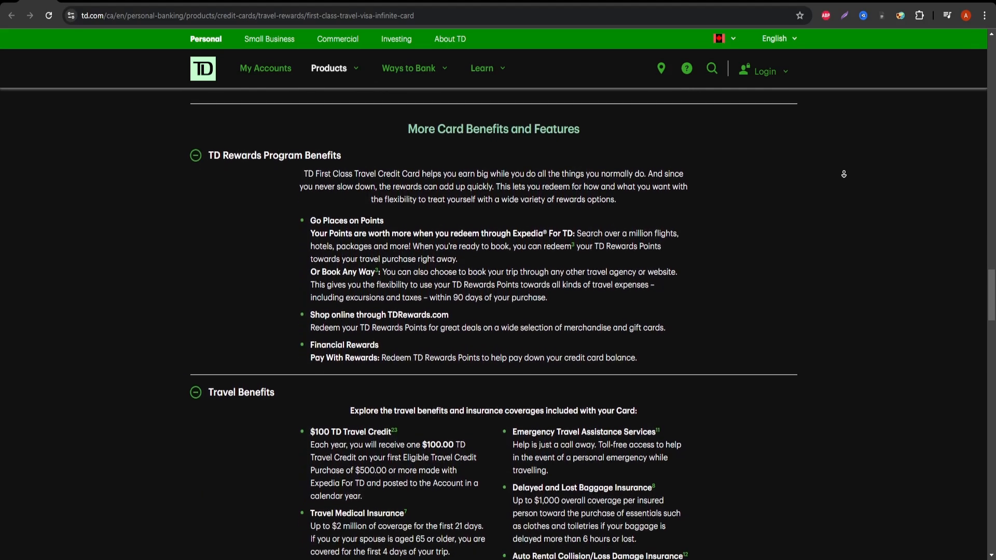
pyautogui.scroll(-3)
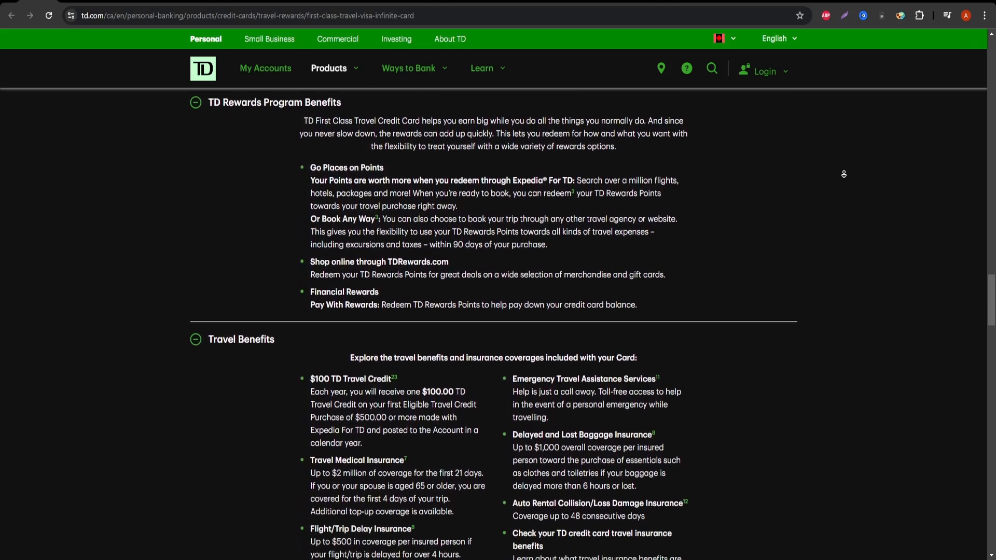
pyautogui.scroll(-3)
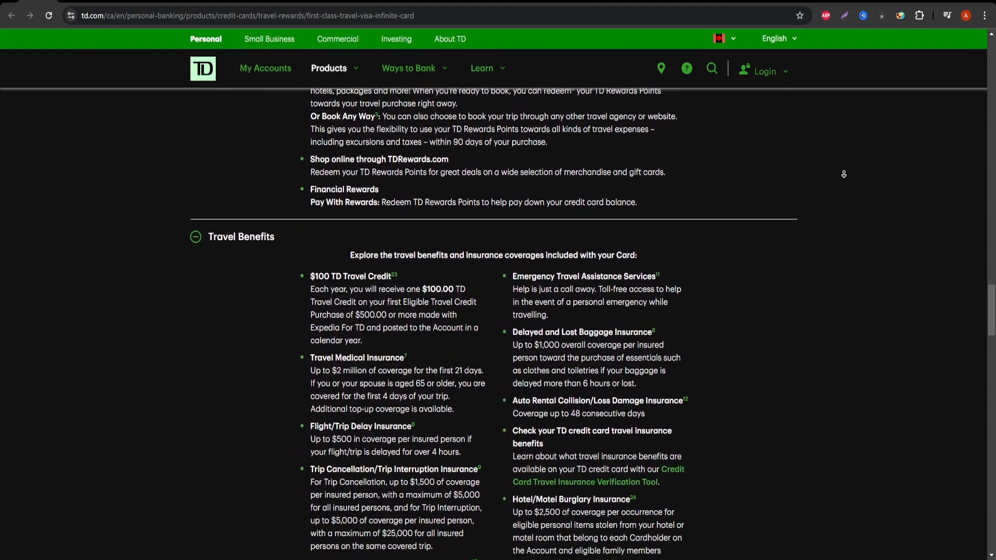
pyautogui.scroll(-3)
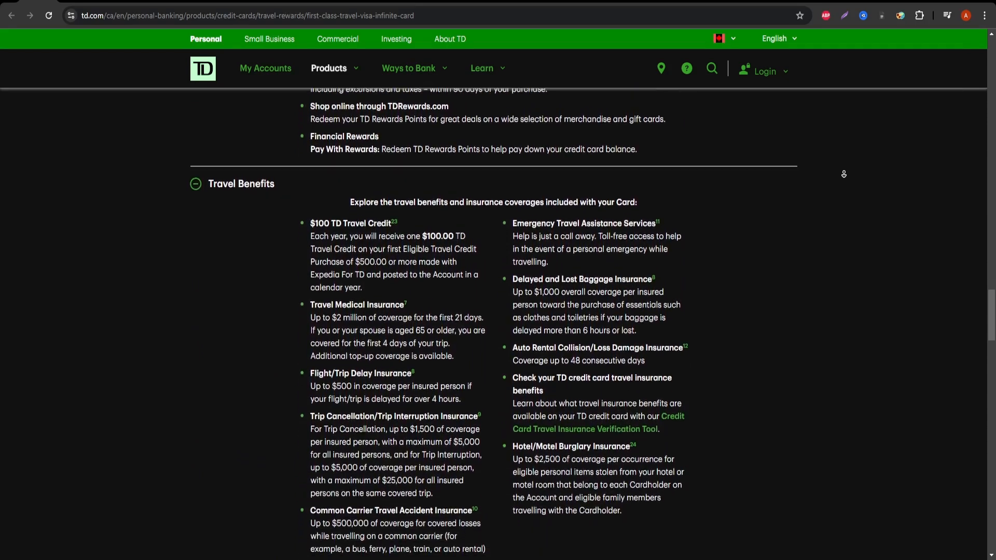
pyautogui.scroll(-3)
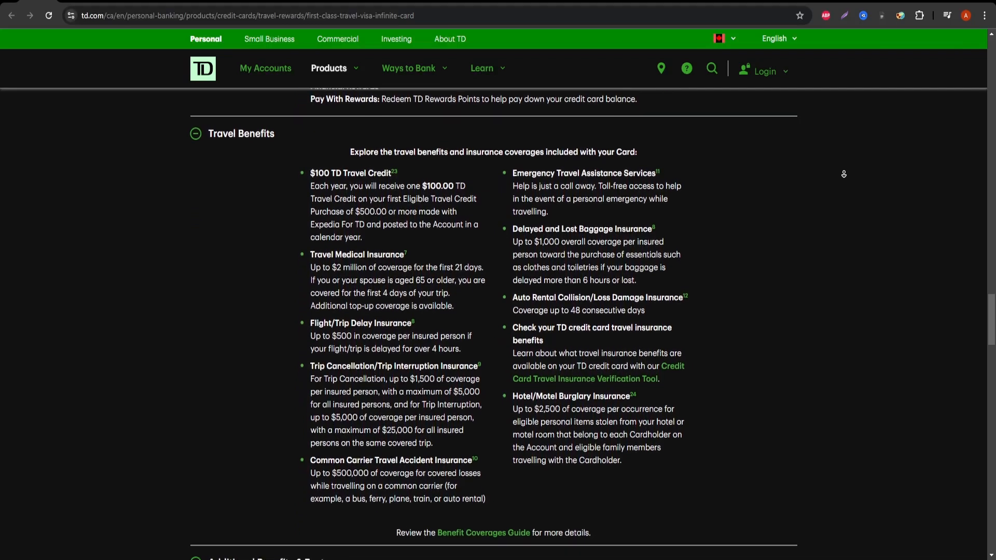
pyautogui.scroll(-3)
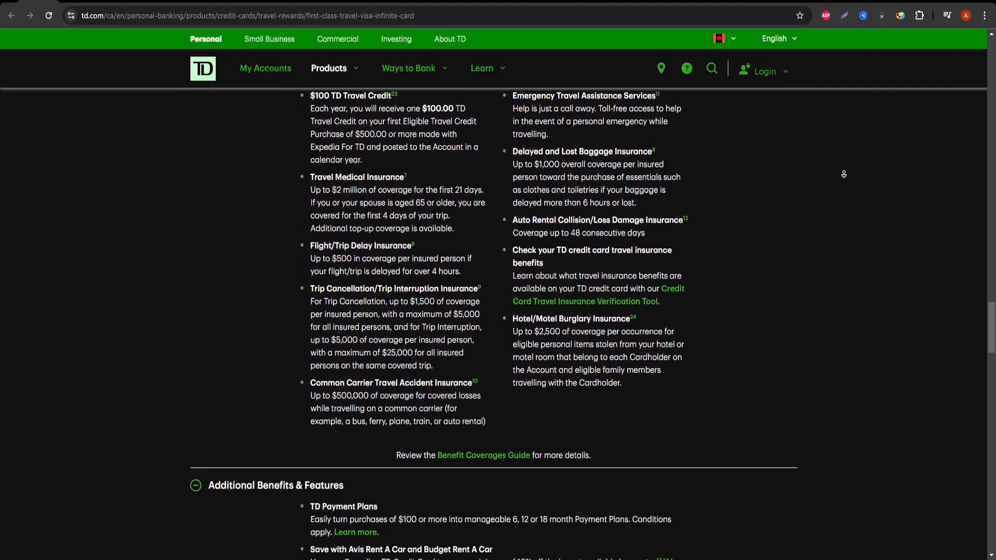
pyautogui.scroll(-3)
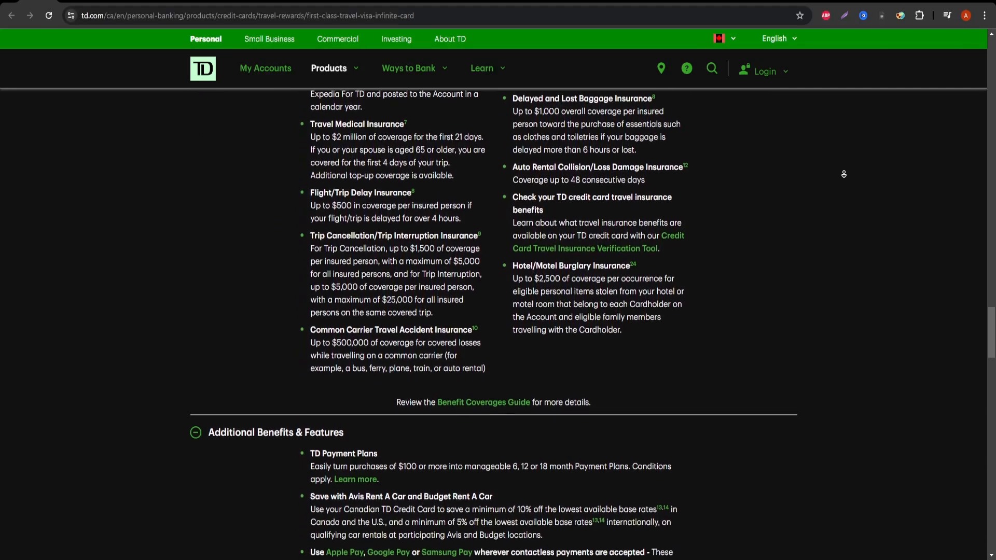
pyautogui.scroll(-3)
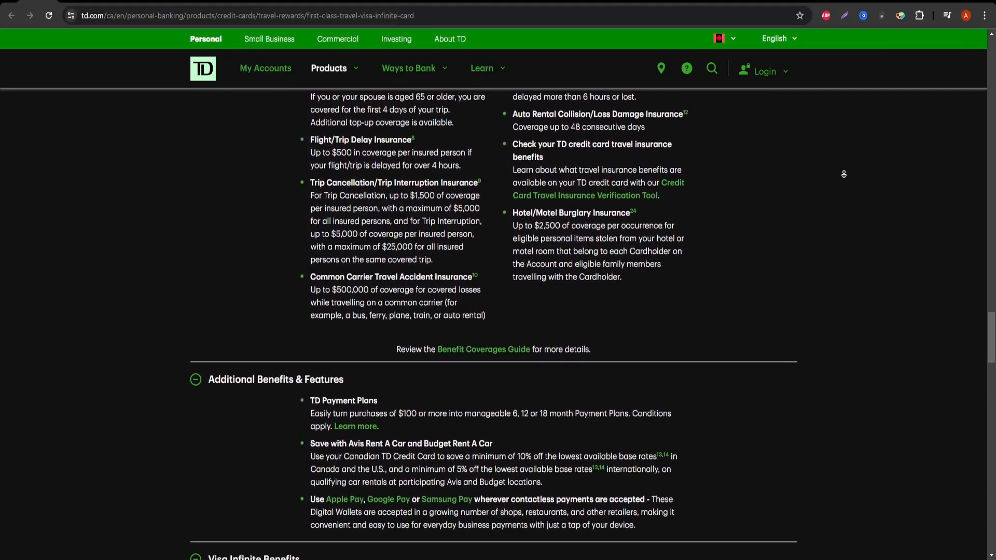
pyautogui.scroll(-3)
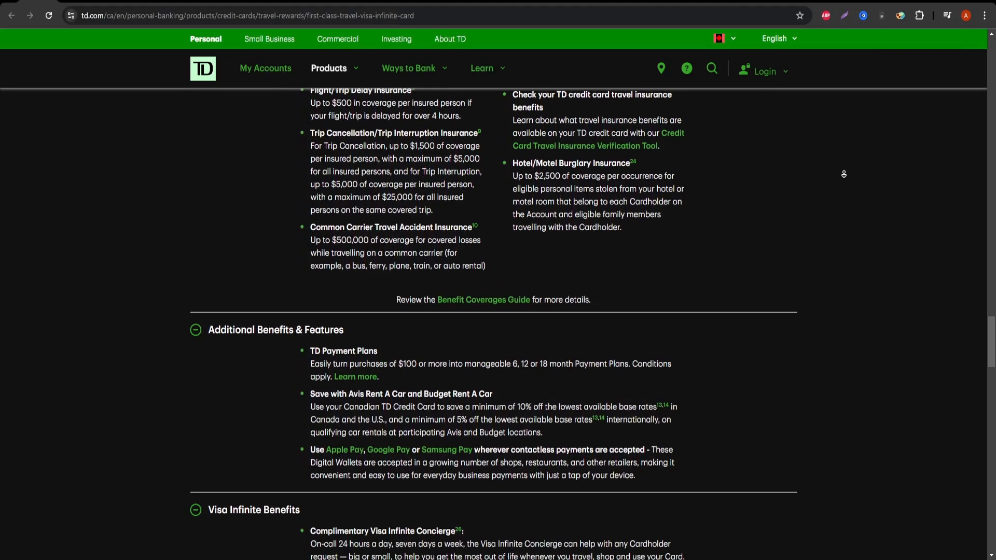
pyautogui.scroll(-3)
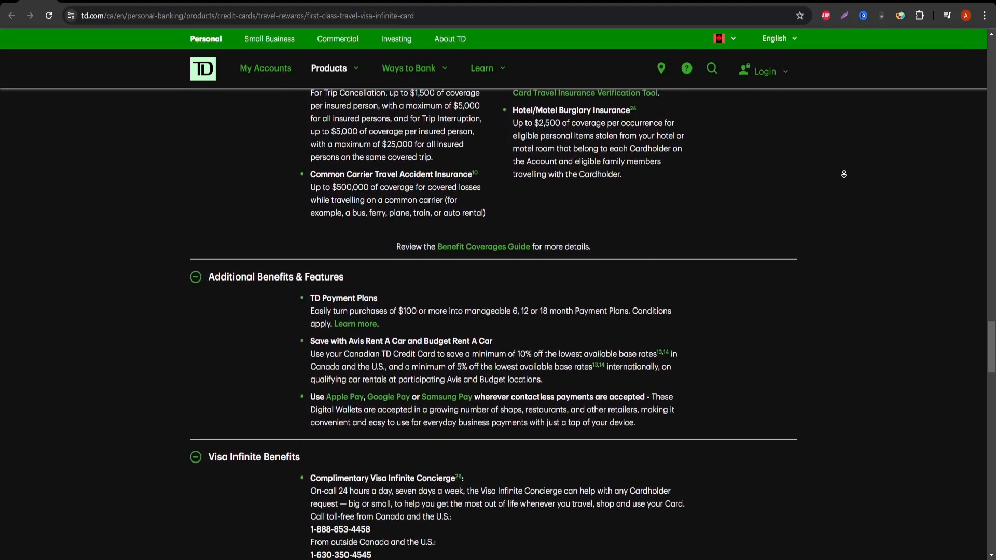
pyautogui.scroll(-3)
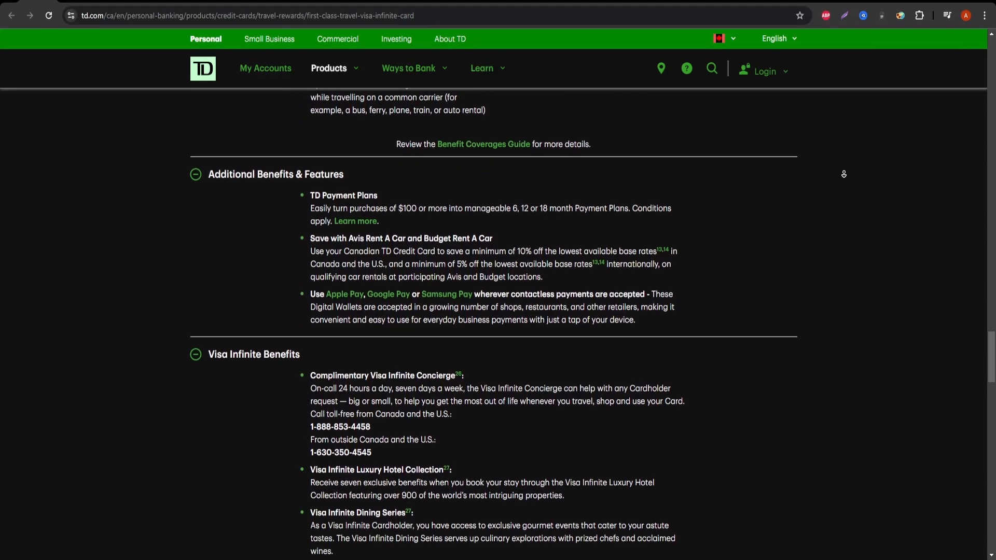
pyautogui.scroll(-3)
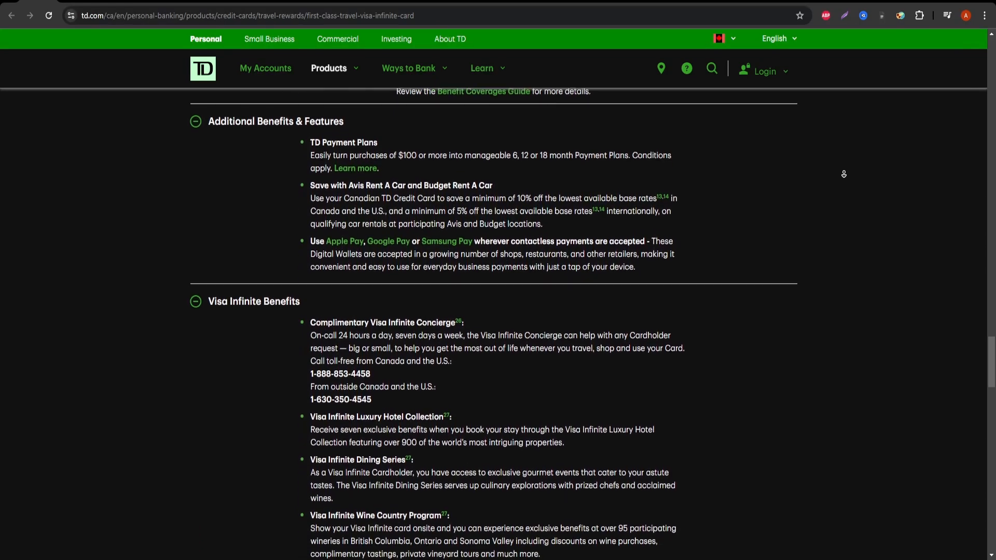
pyautogui.scroll(-3)
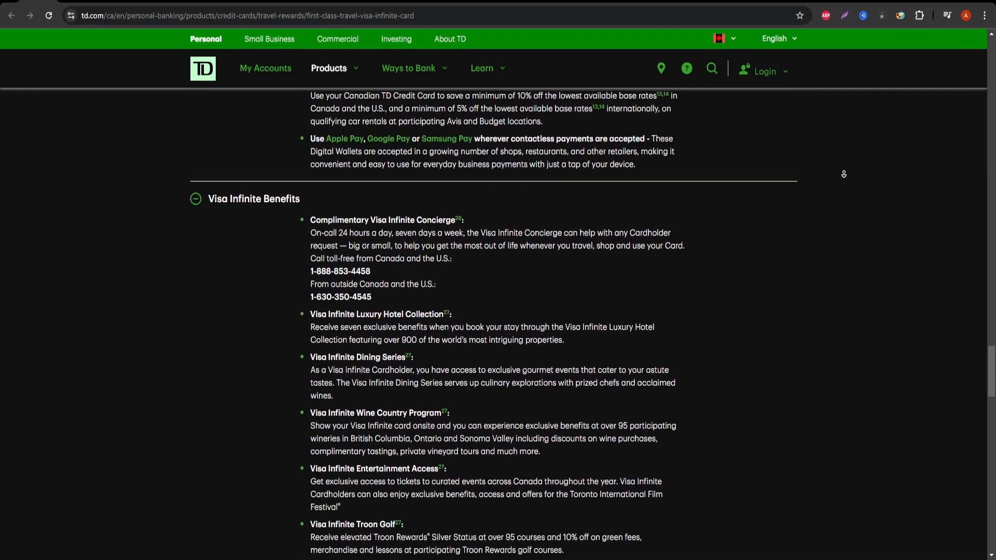
pyautogui.scroll(-3)
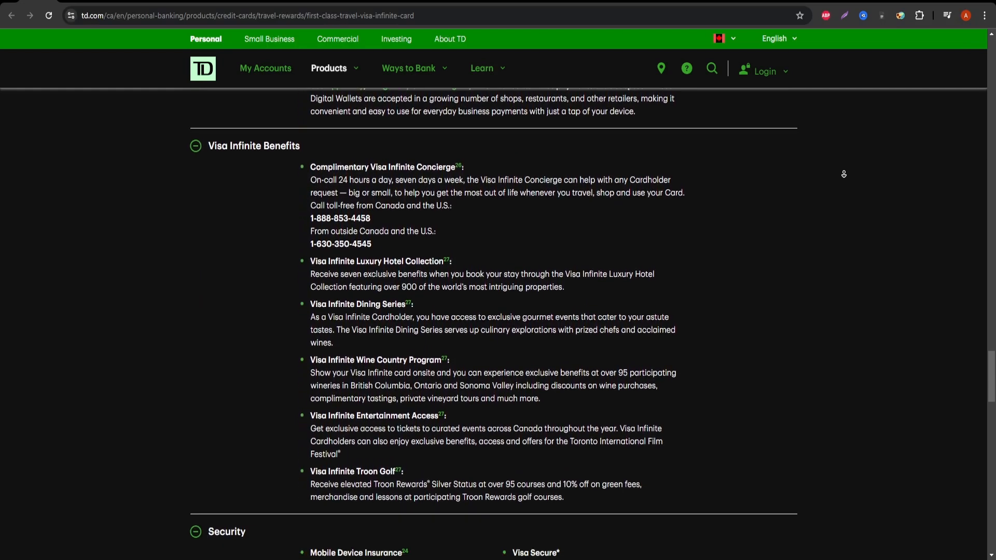
pyautogui.scroll(-3)
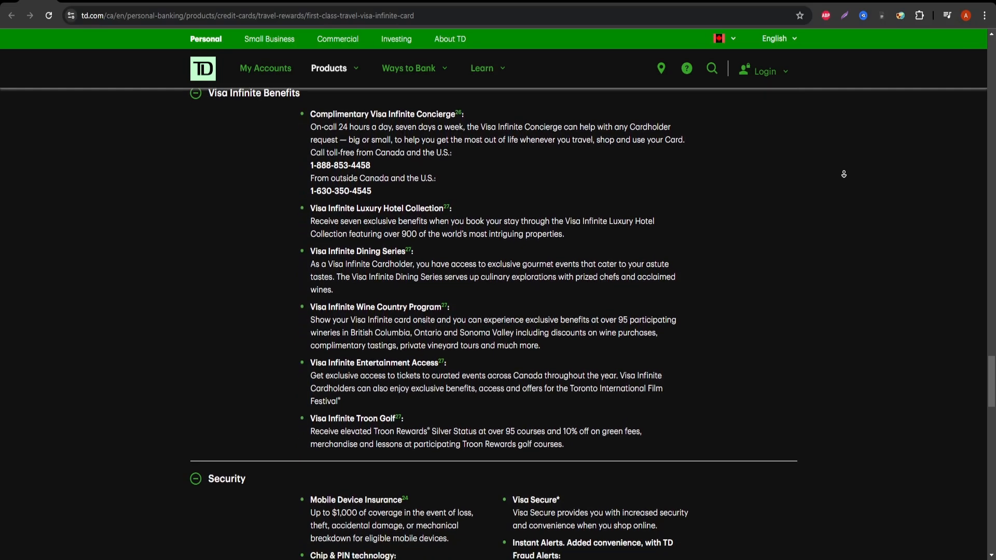
pyautogui.scroll(-3)
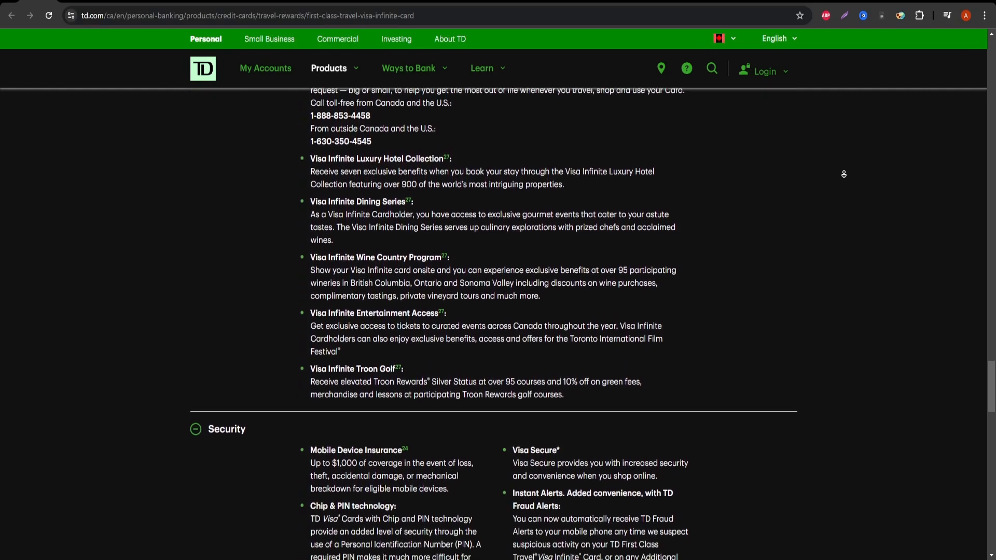
pyautogui.scroll(-3)
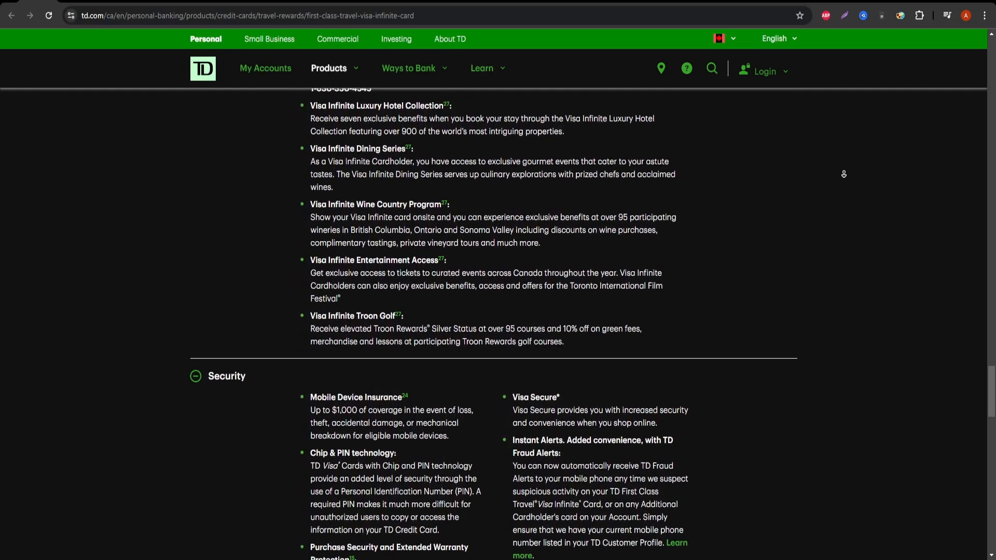
pyautogui.scroll(-3)
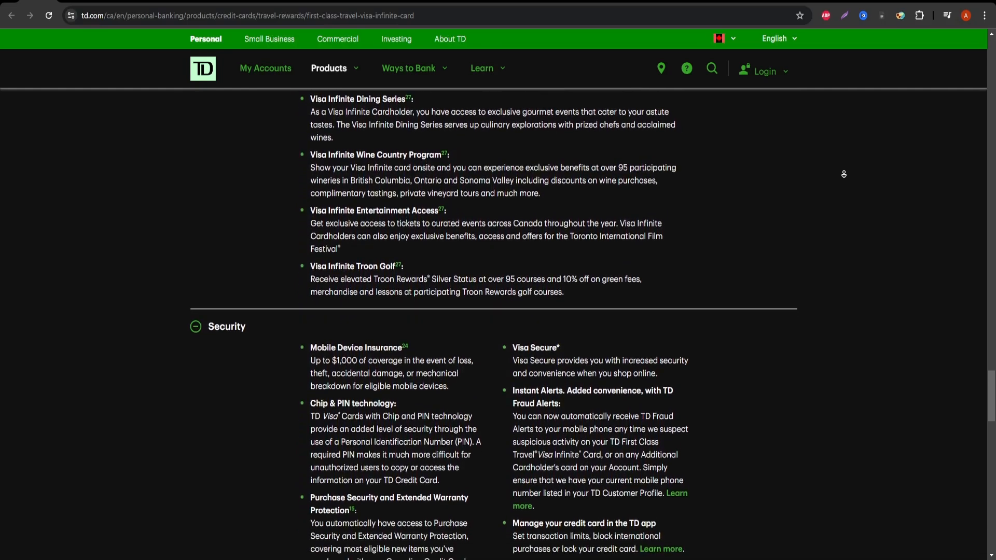
pyautogui.scroll(-3)
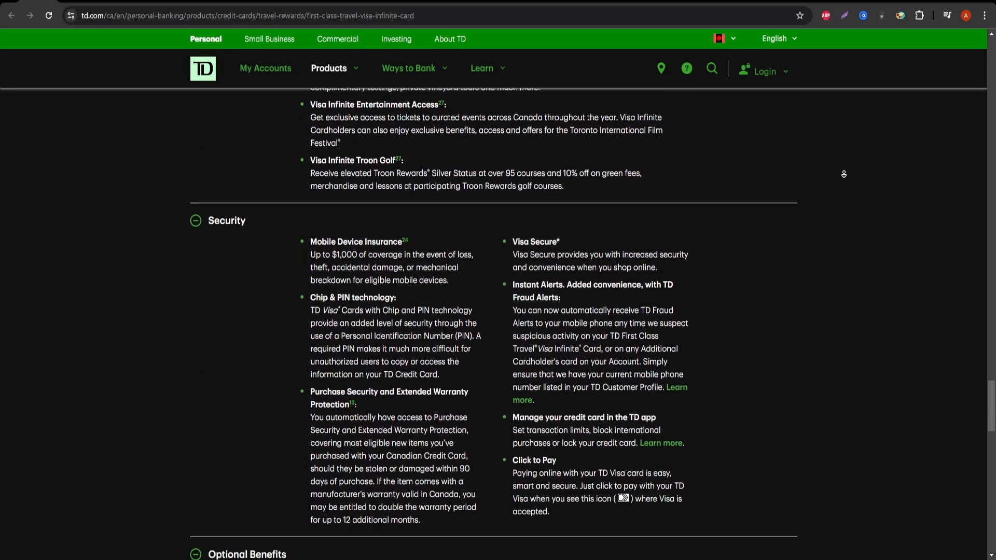
pyautogui.scroll(-3)
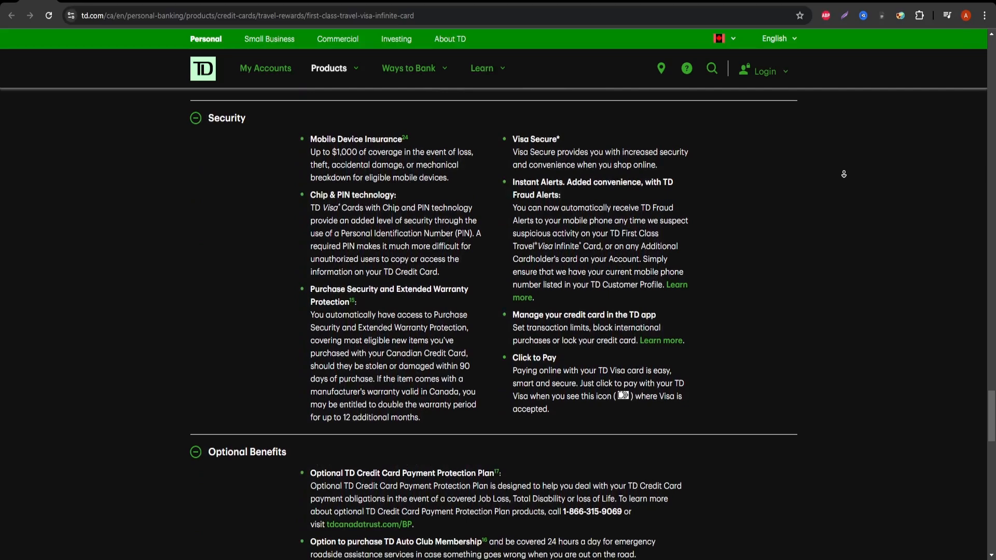
pyautogui.scroll(-3)
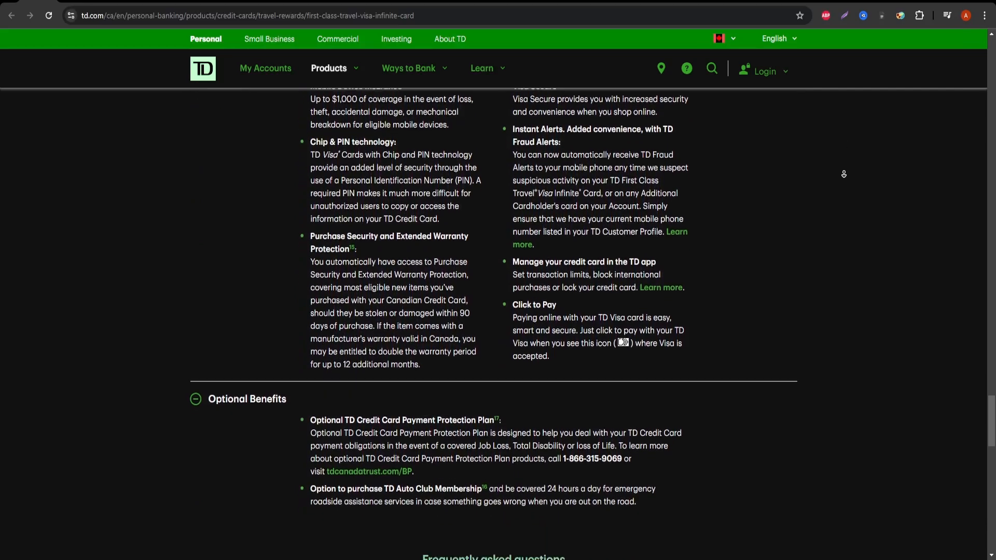
pyautogui.scroll(-3)
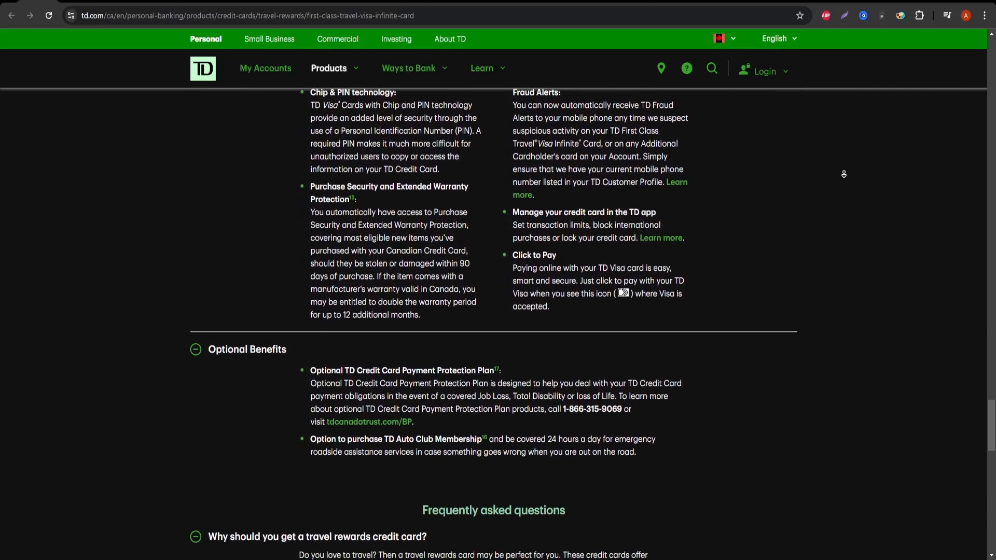
pyautogui.scroll(-3)
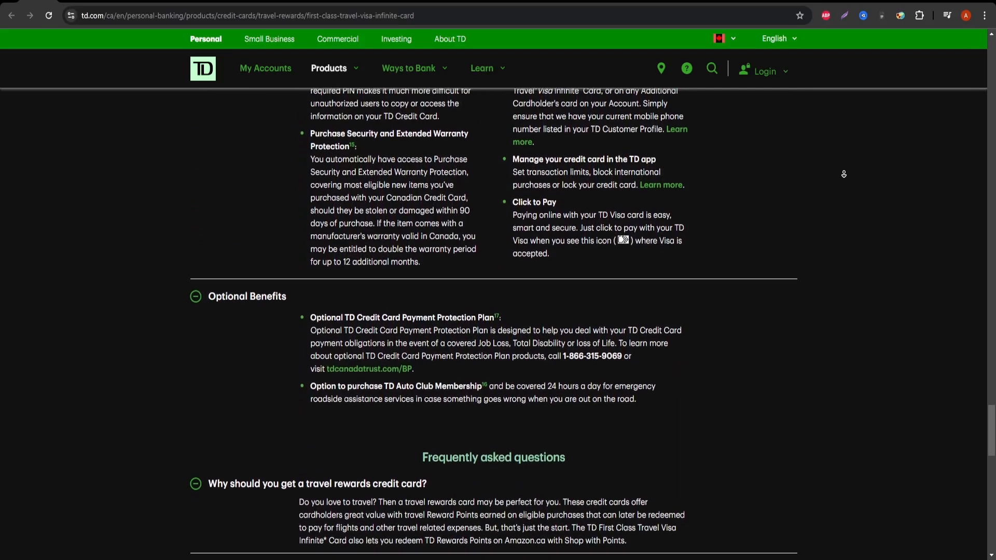
pyautogui.scroll(-3)
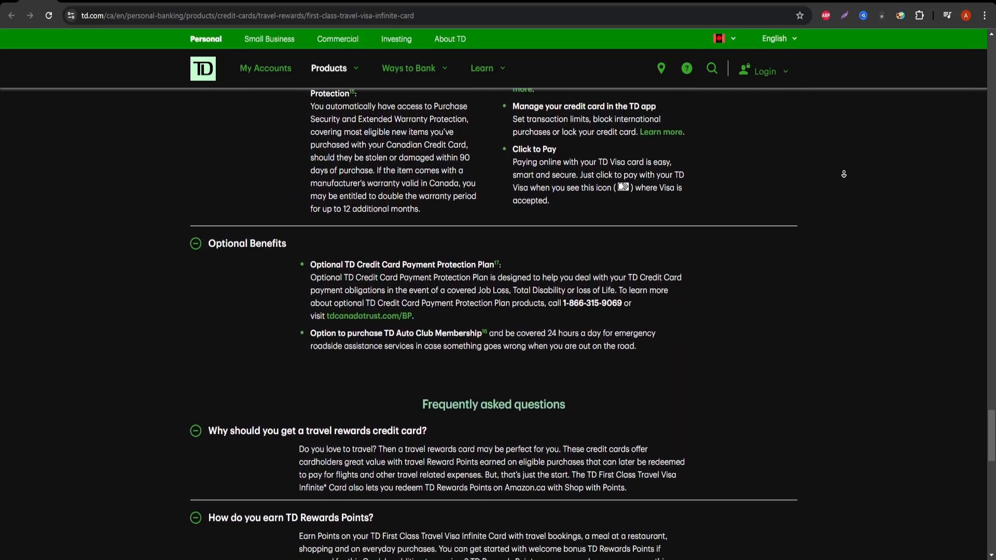
pyautogui.scroll(-3)
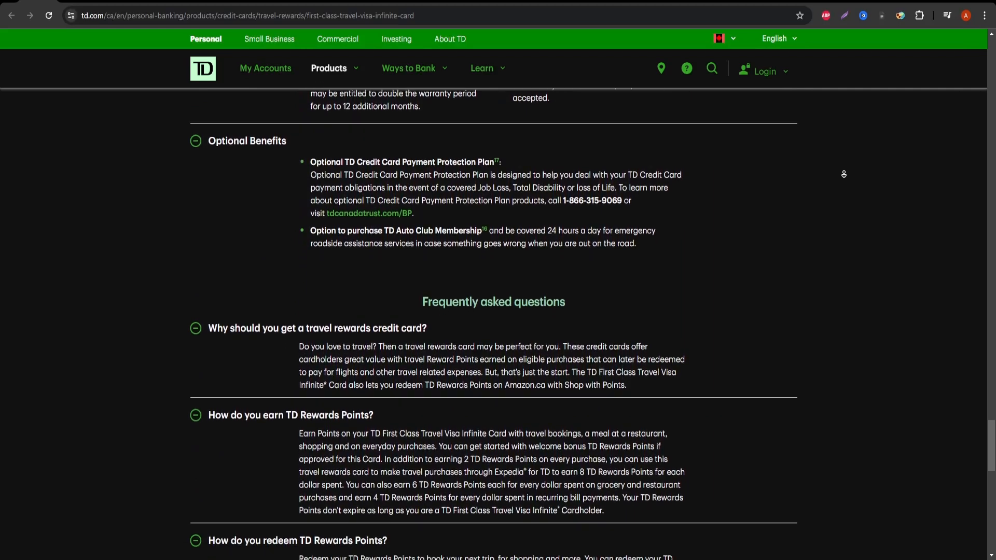
pyautogui.scroll(-3)
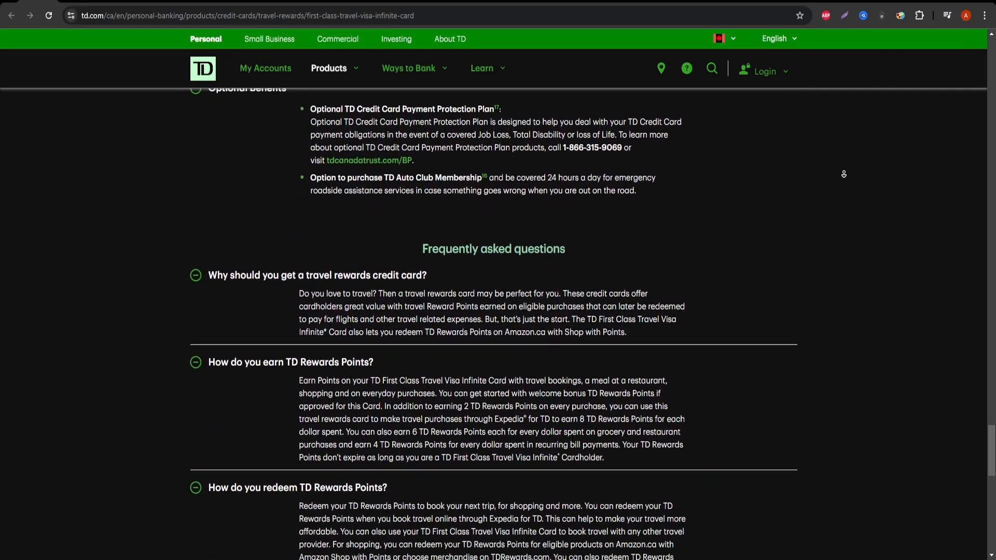
pyautogui.scroll(-3)
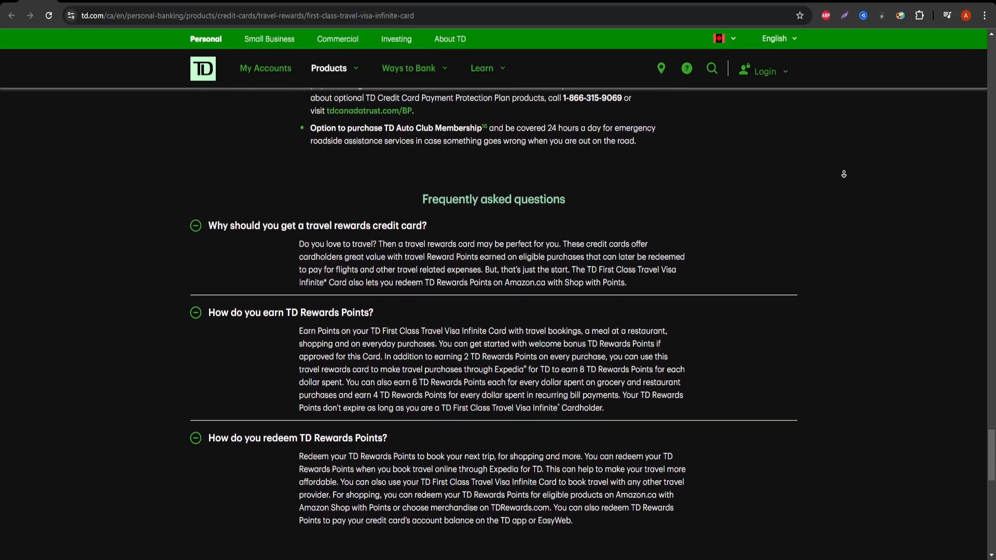
pyautogui.scroll(-3)
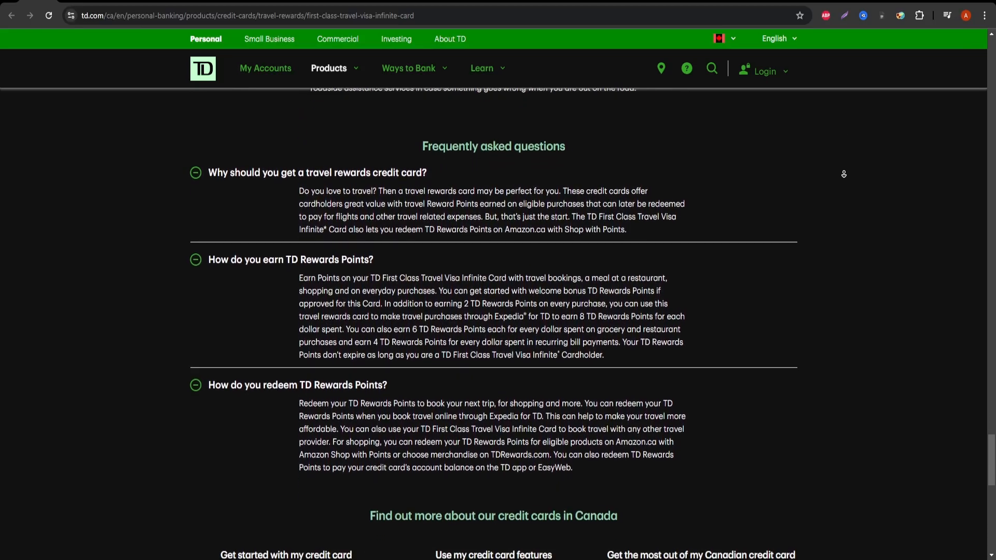
pyautogui.scroll(-3)
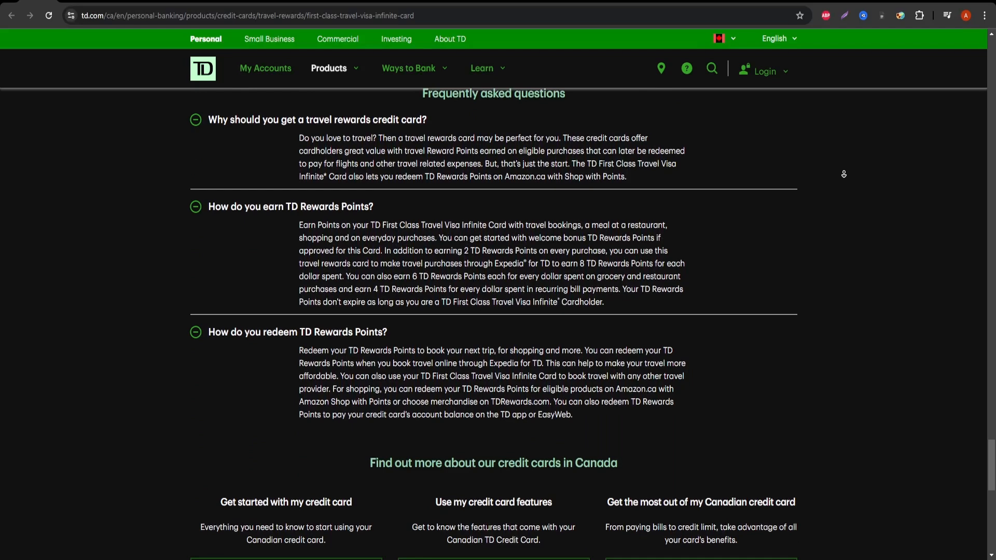
pyautogui.scroll(-3)
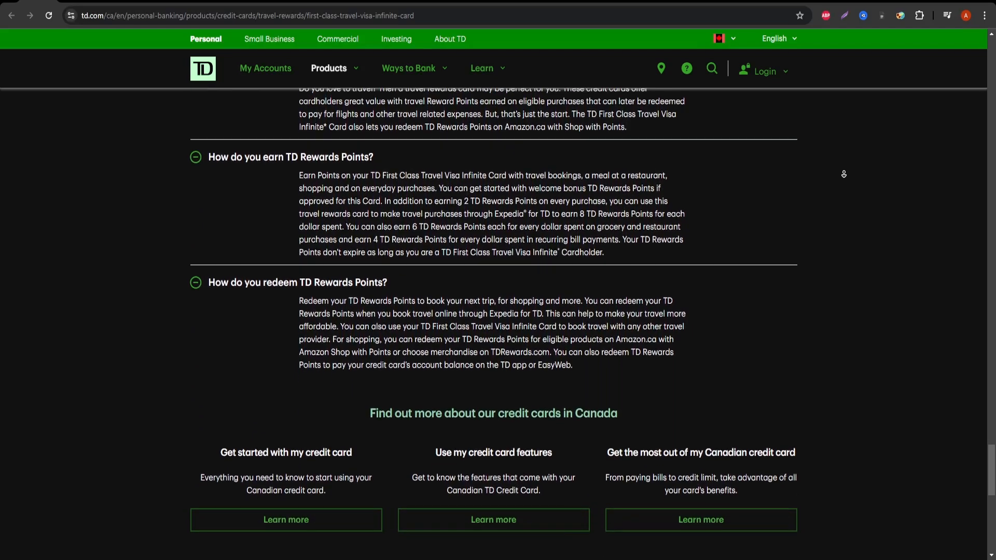
pyautogui.scroll(-3)
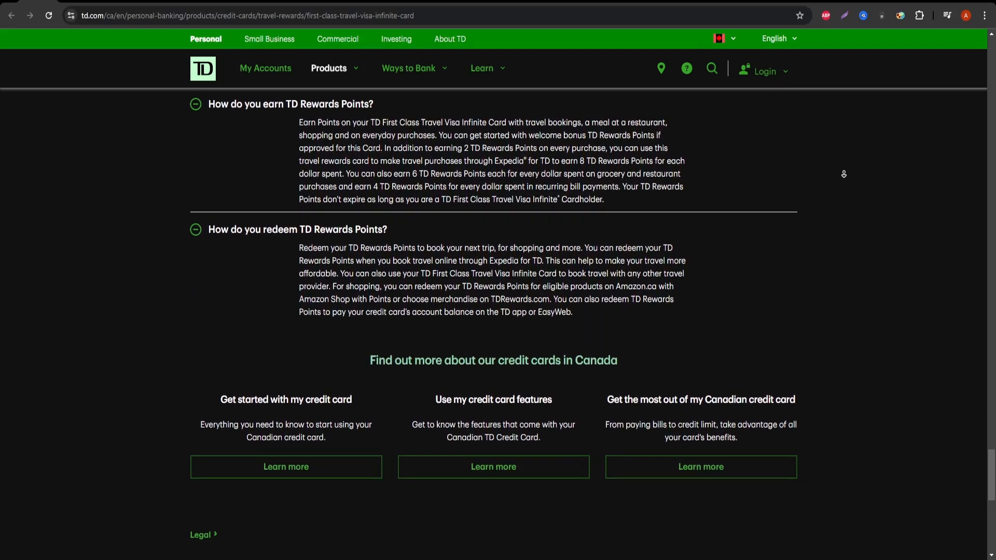
pyautogui.scroll(-3)
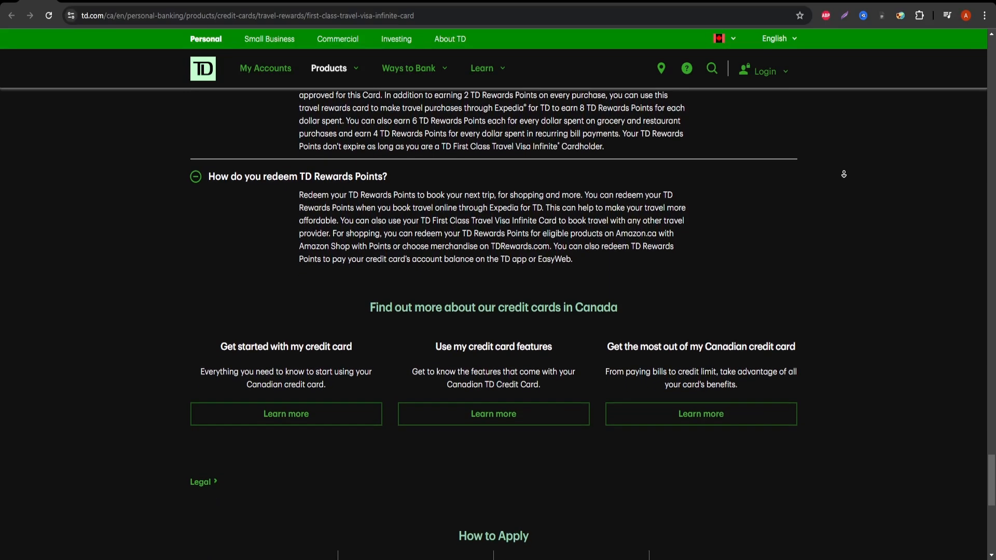
pyautogui.scroll(-3)
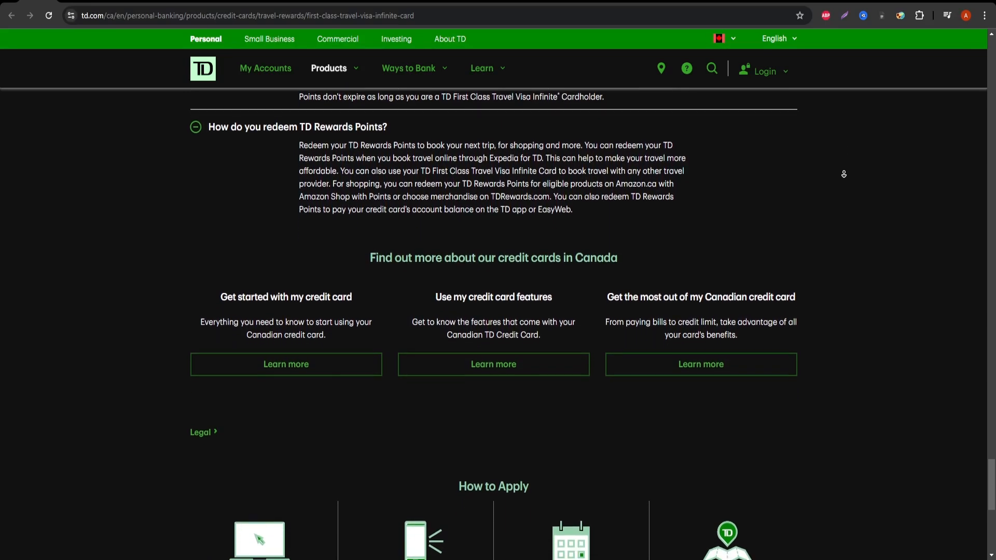
pyautogui.scroll(-3)
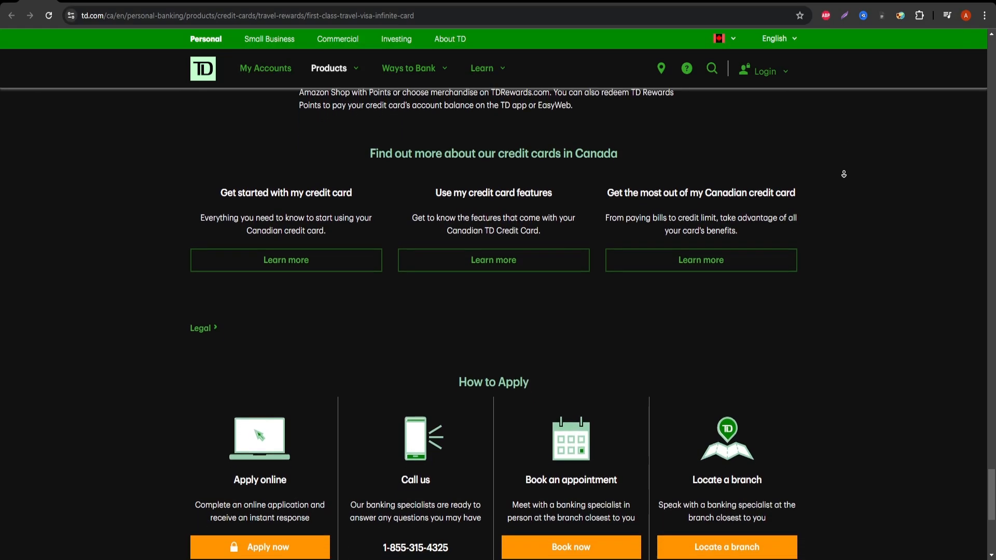
pyautogui.scroll(-3)
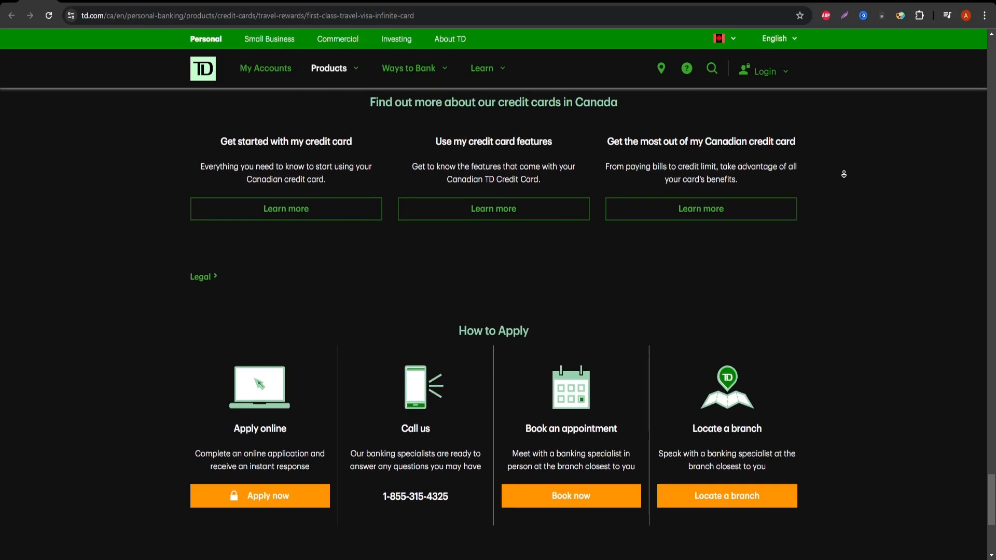
pyautogui.scroll(-3)
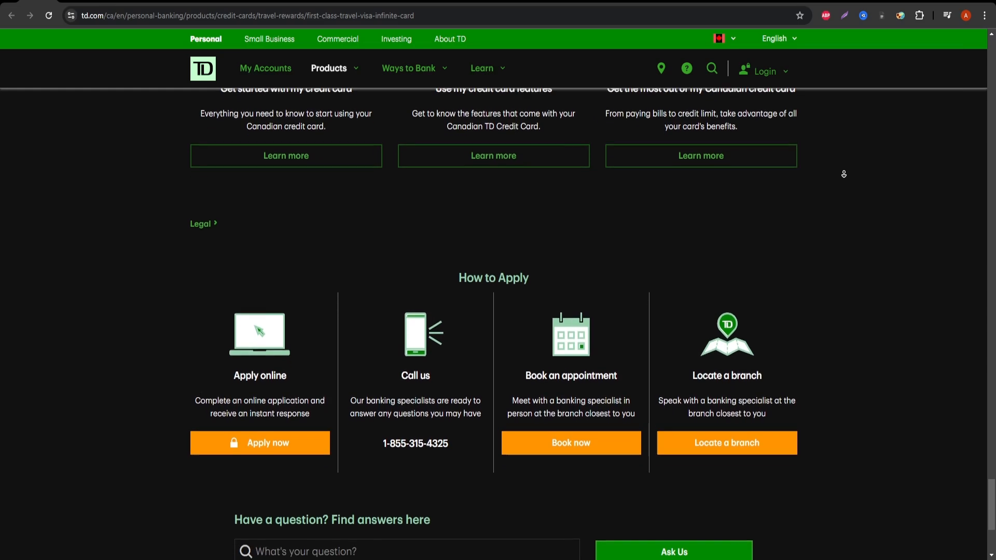
pyautogui.scroll(-3)
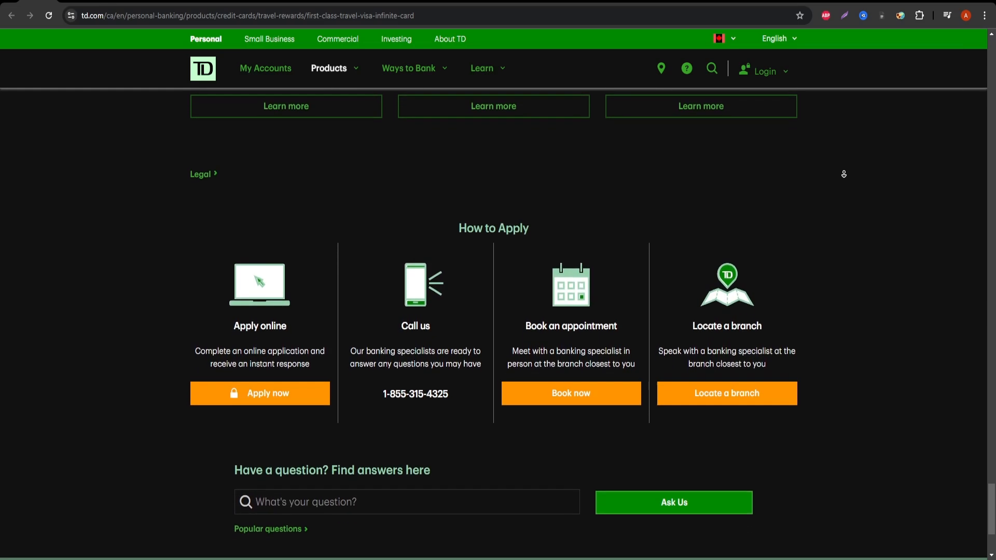
pyautogui.scroll(-3)
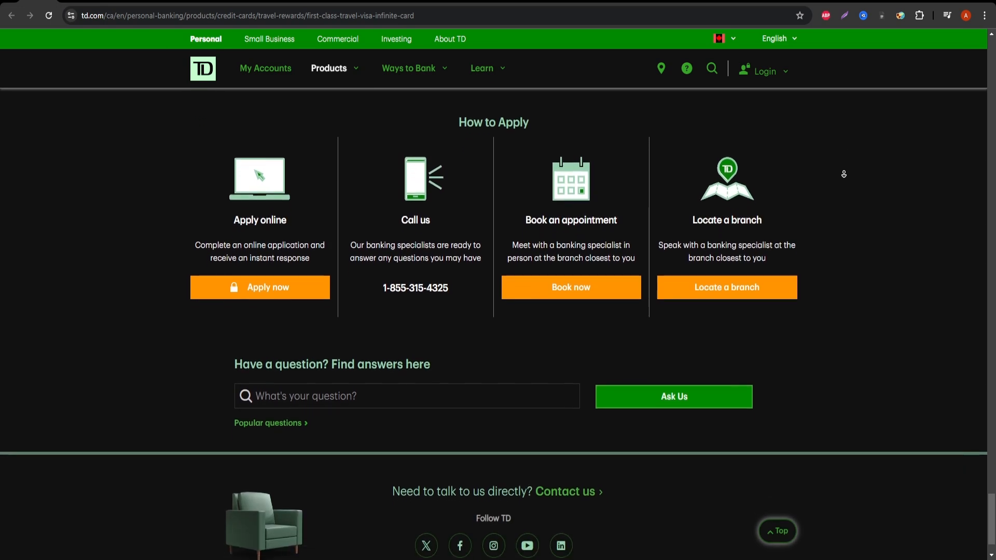
pyautogui.scroll(-3)
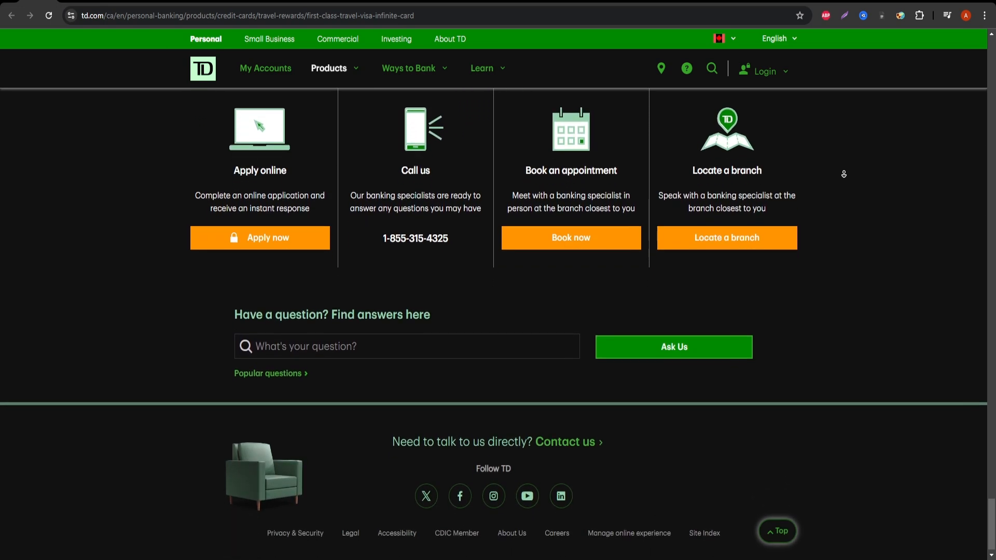